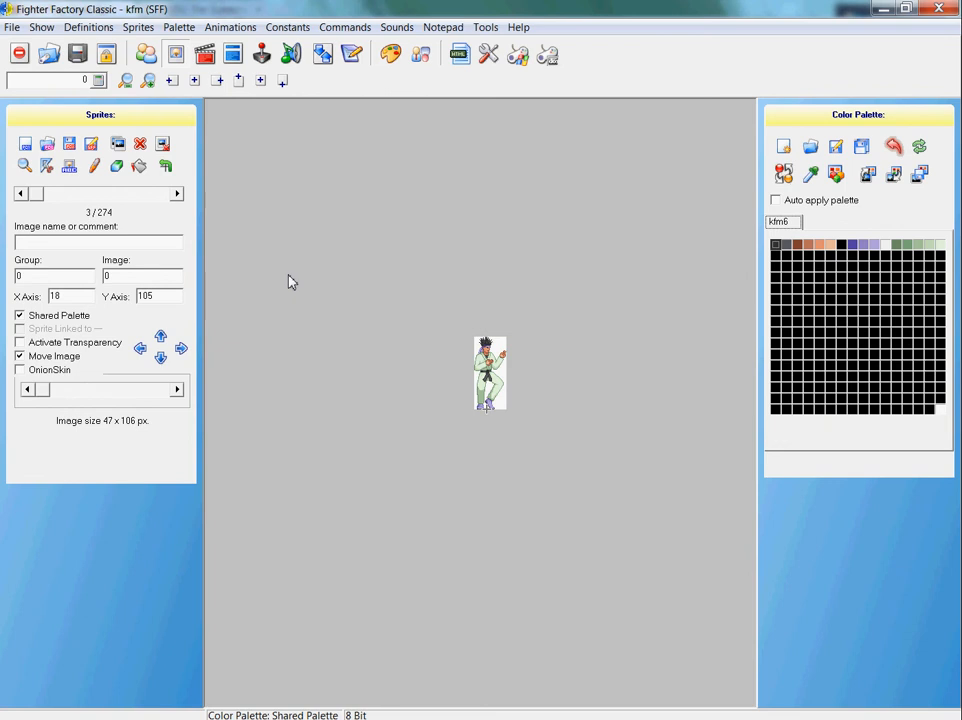
pyautogui.moveTo(295, 223)
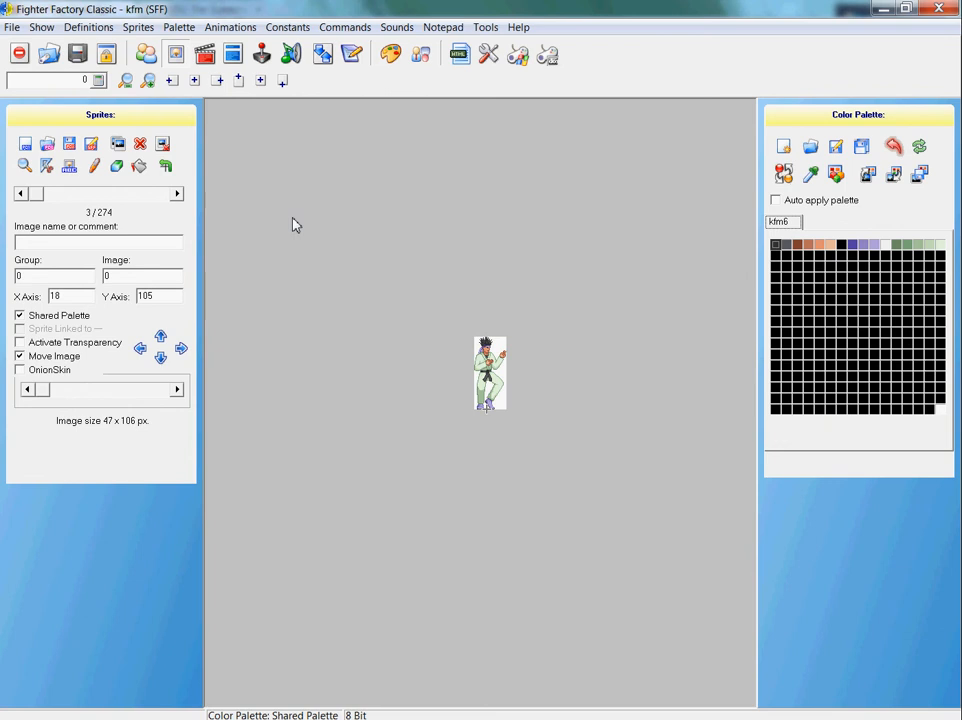
pyautogui.moveTo(357, 212)
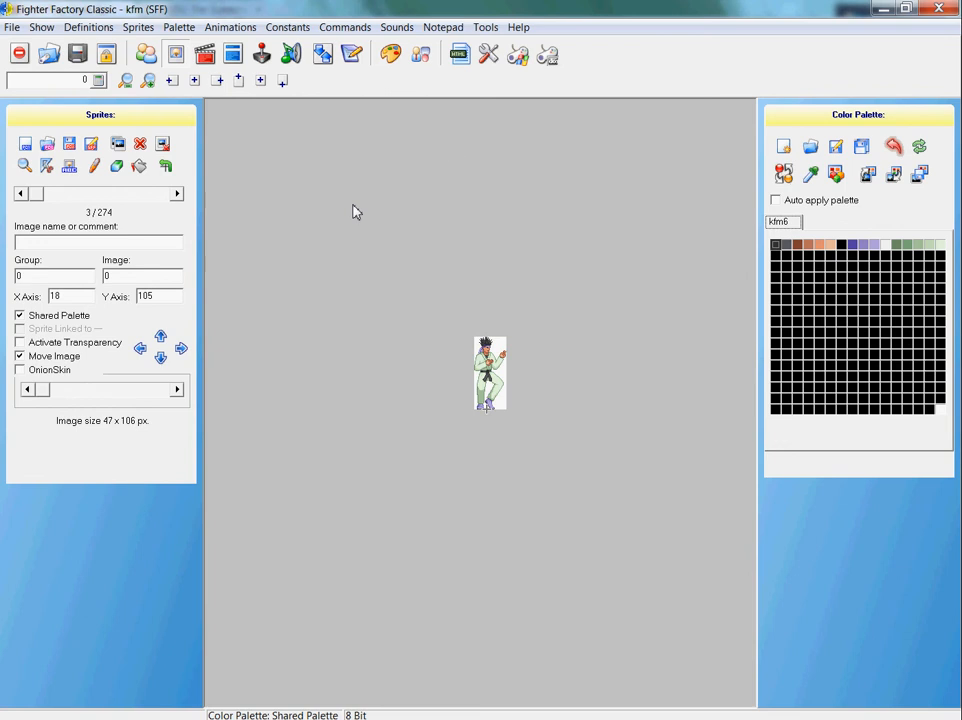
pyautogui.moveTo(711, 202)
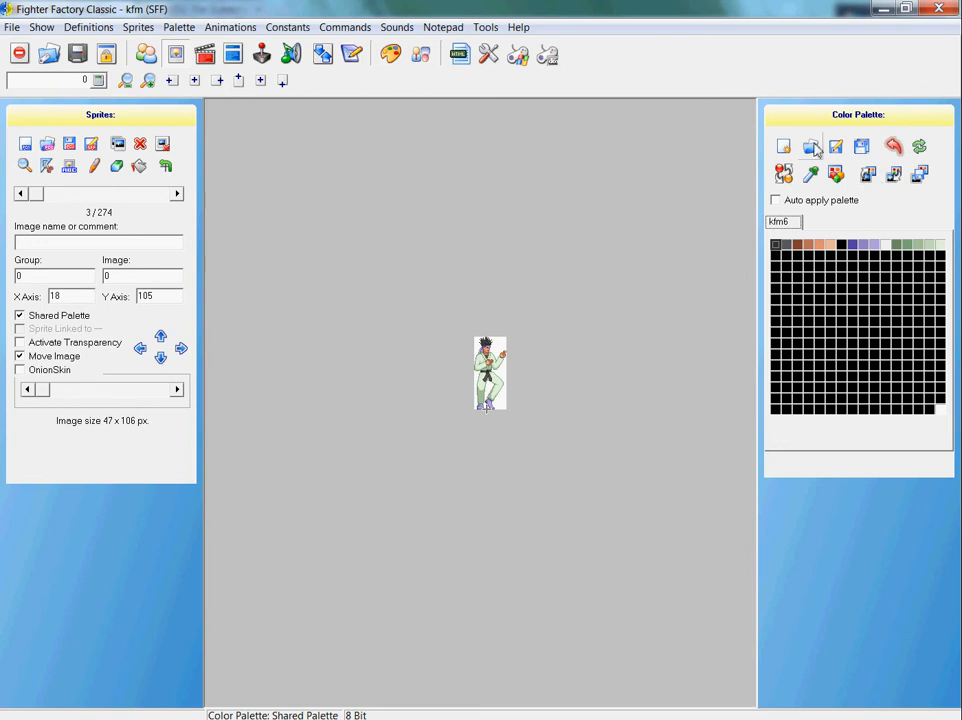
# Load the kfm.act palette so it is listed alongside kfm6.
pyautogui.click(836, 146)
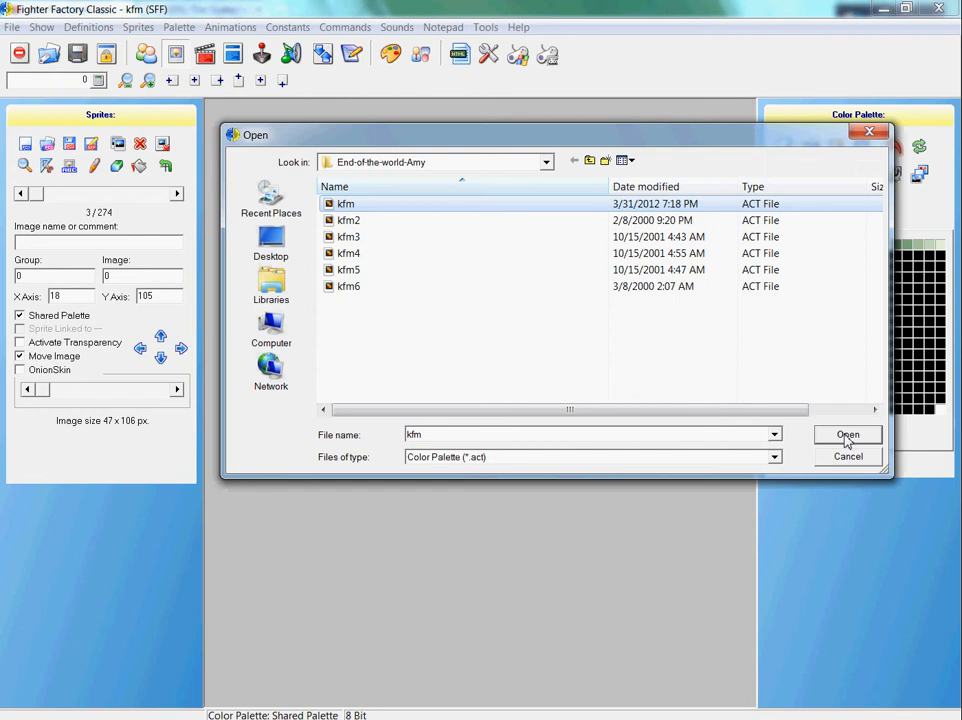
pyautogui.moveTo(849, 443)
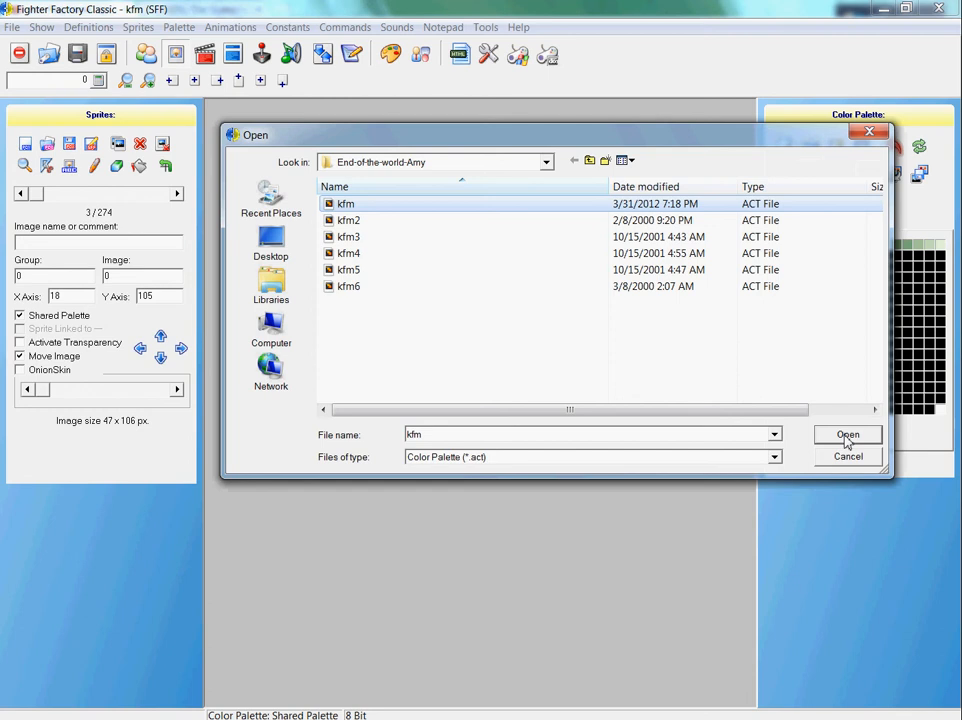
pyautogui.click(847, 434)
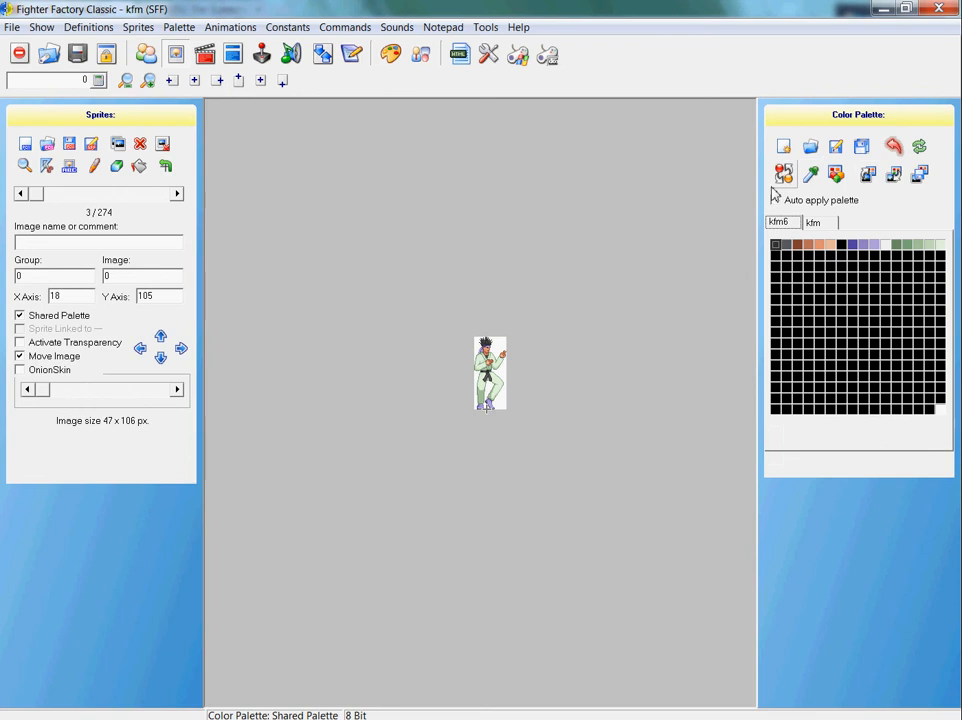
pyautogui.click(775, 200)
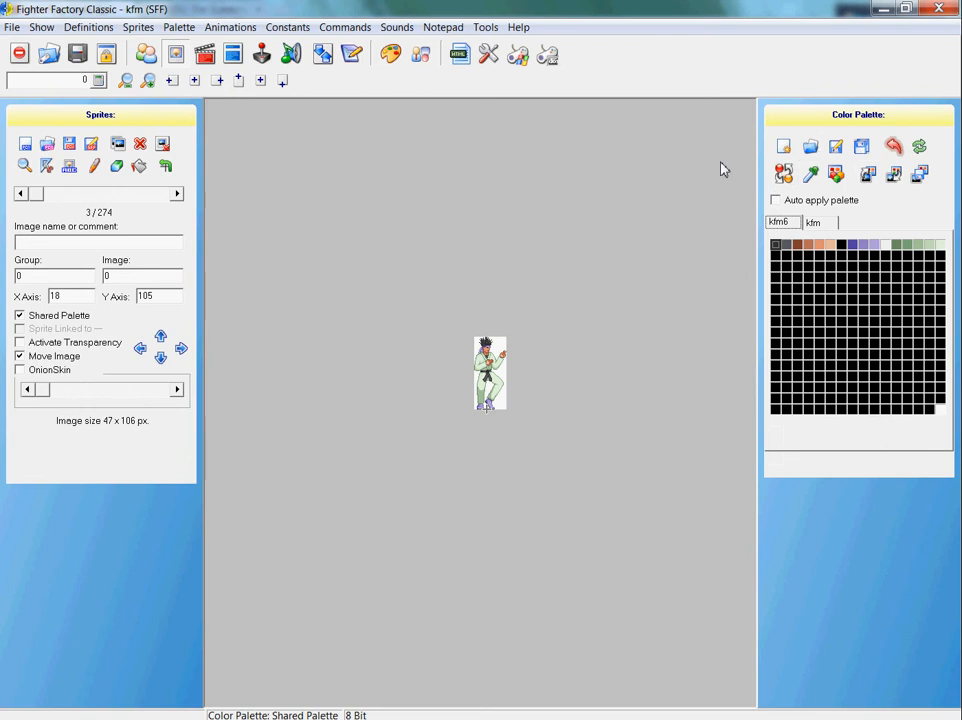
pyautogui.moveTo(878, 153)
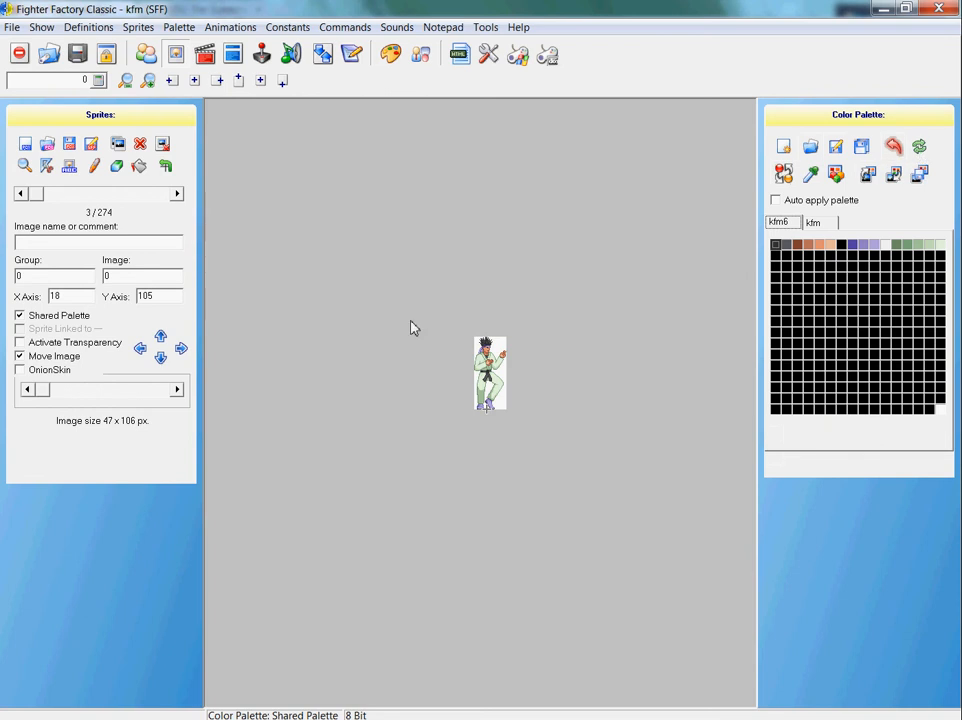
# Return to sprite 9000,0 and replace it with Amy Small pic.pcx (88×87 px).
pyautogui.click(177, 193)
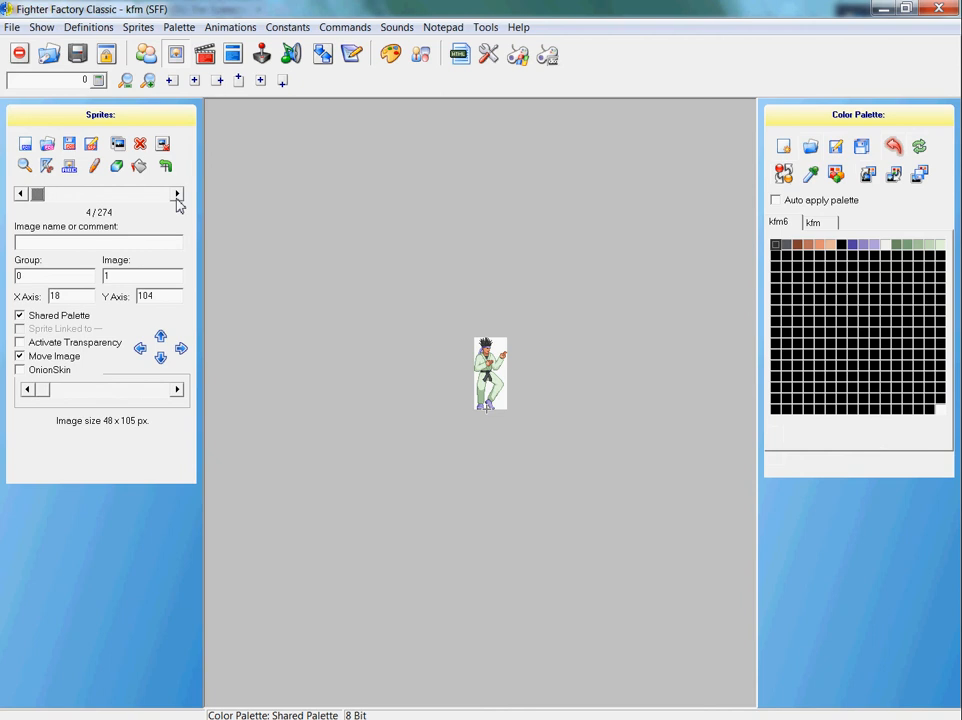
pyautogui.click(22, 193)
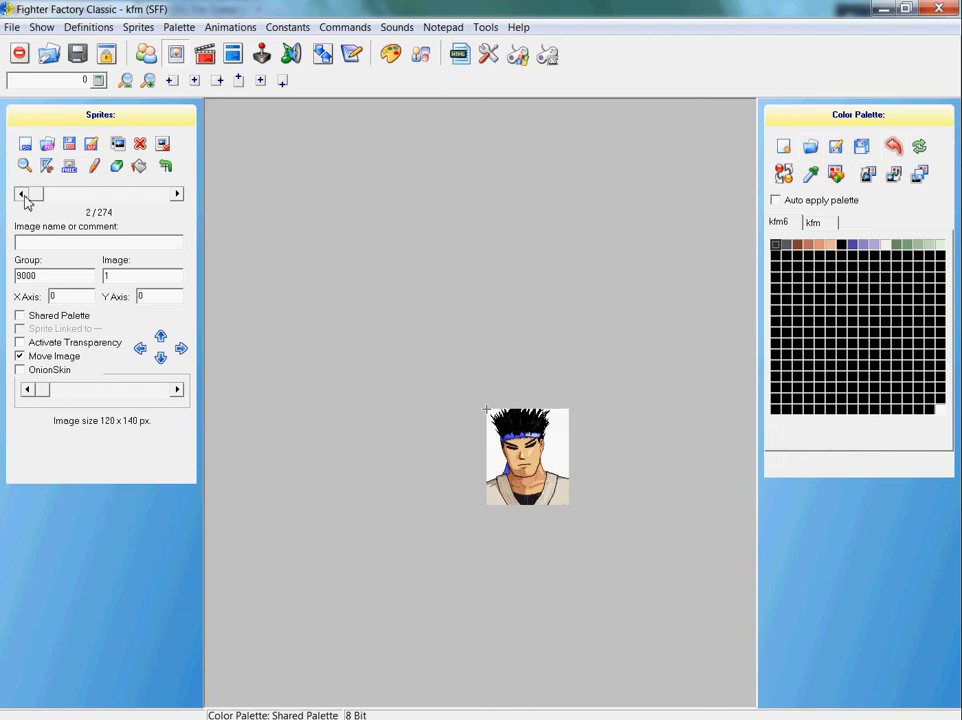
pyautogui.click(22, 193)
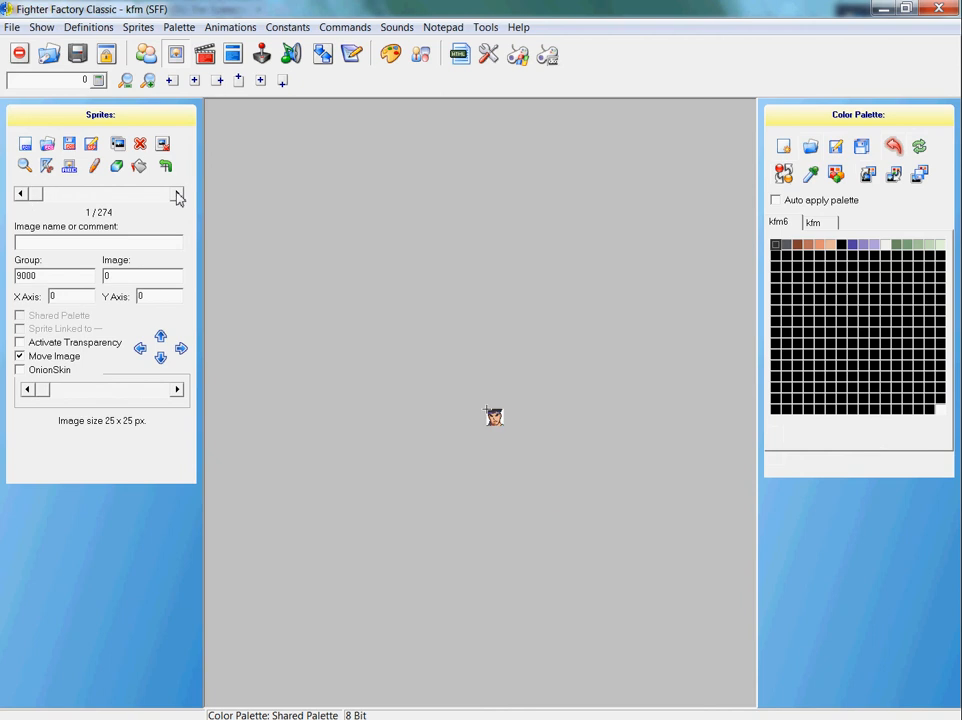
pyautogui.moveTo(50, 205)
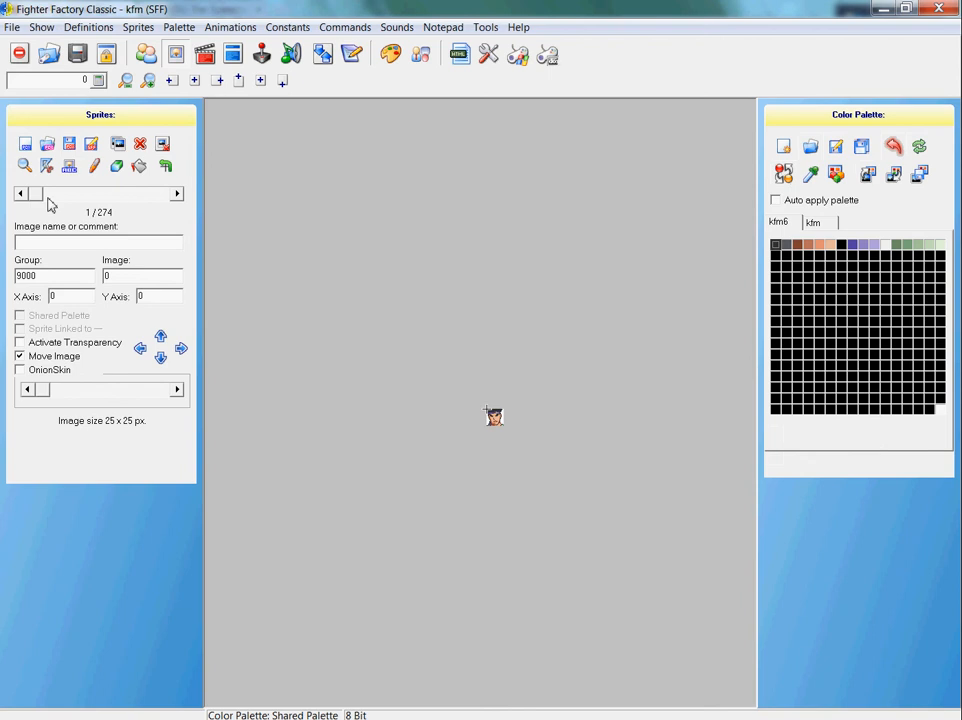
pyautogui.moveTo(95, 180)
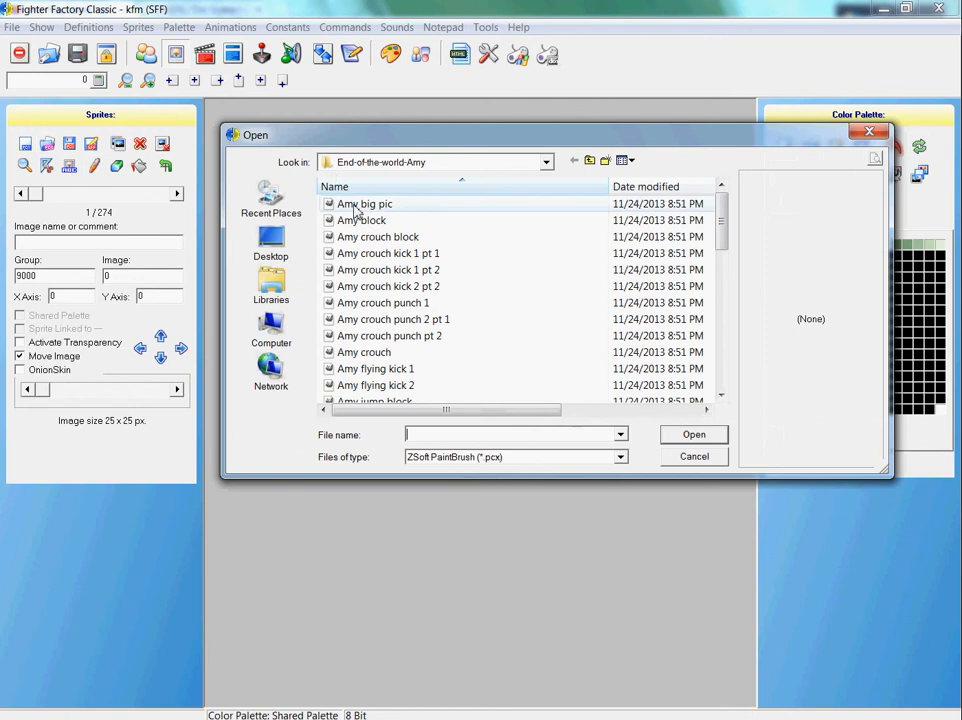
pyautogui.click(365, 203)
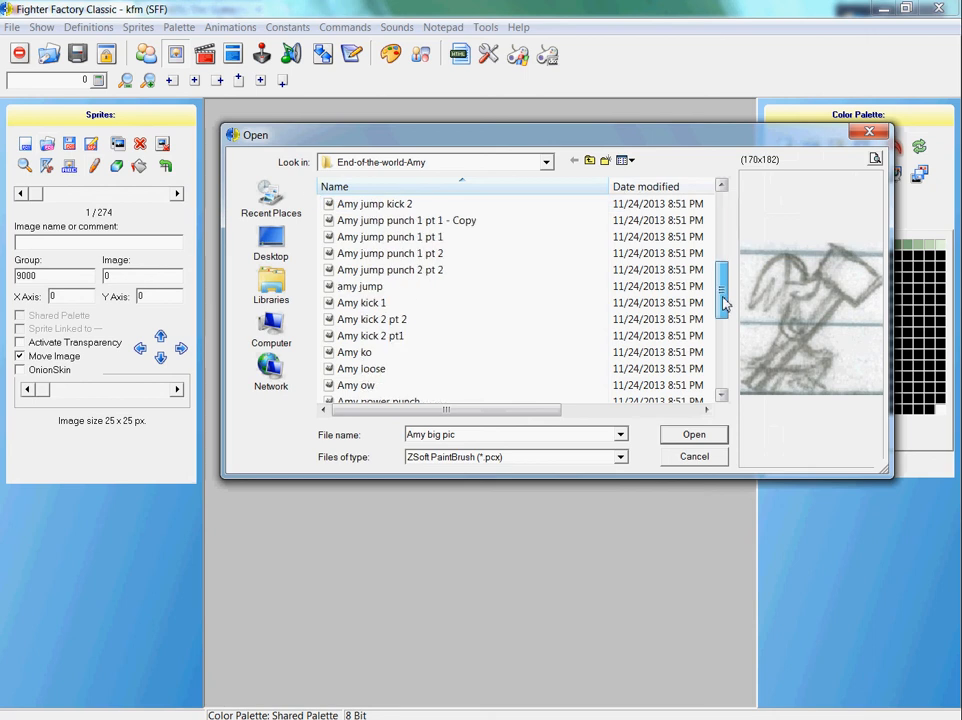
pyautogui.scroll(-3)
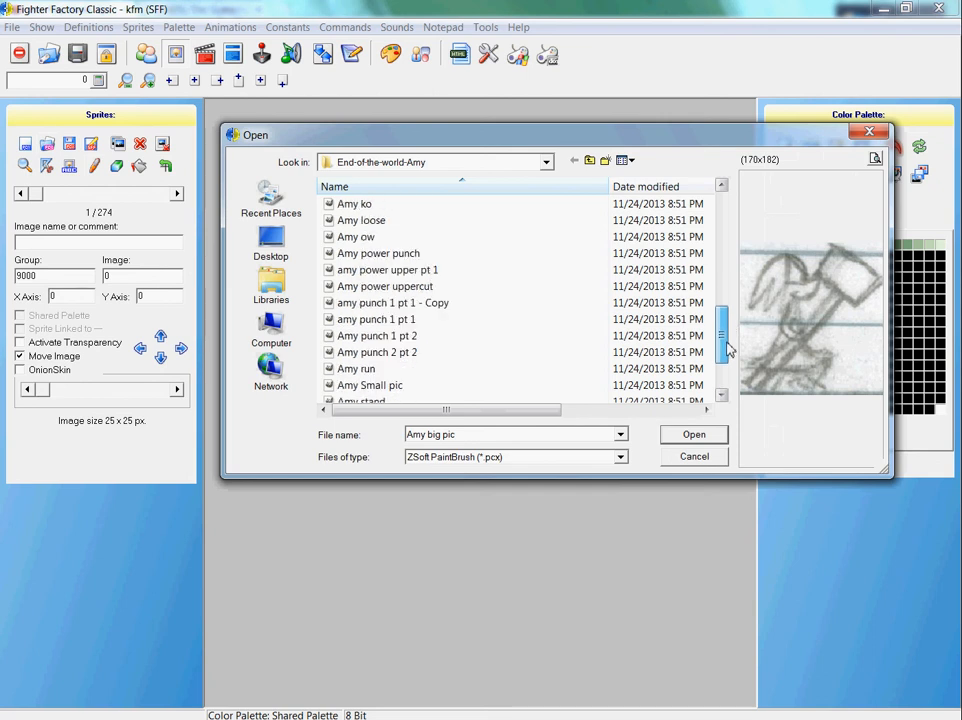
pyautogui.click(370, 369)
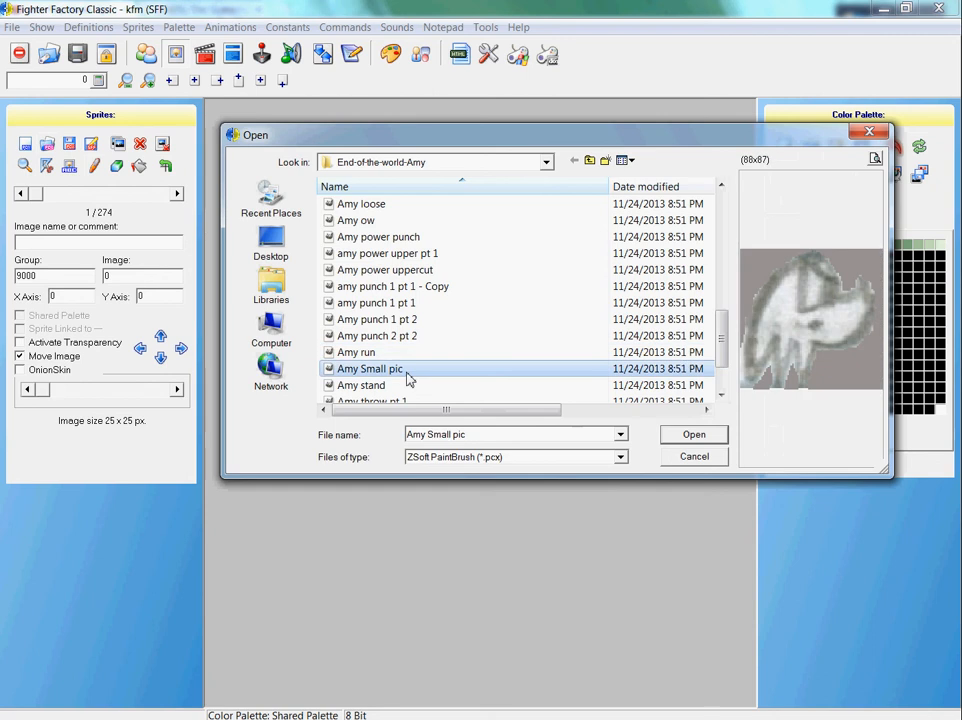
pyautogui.click(693, 434)
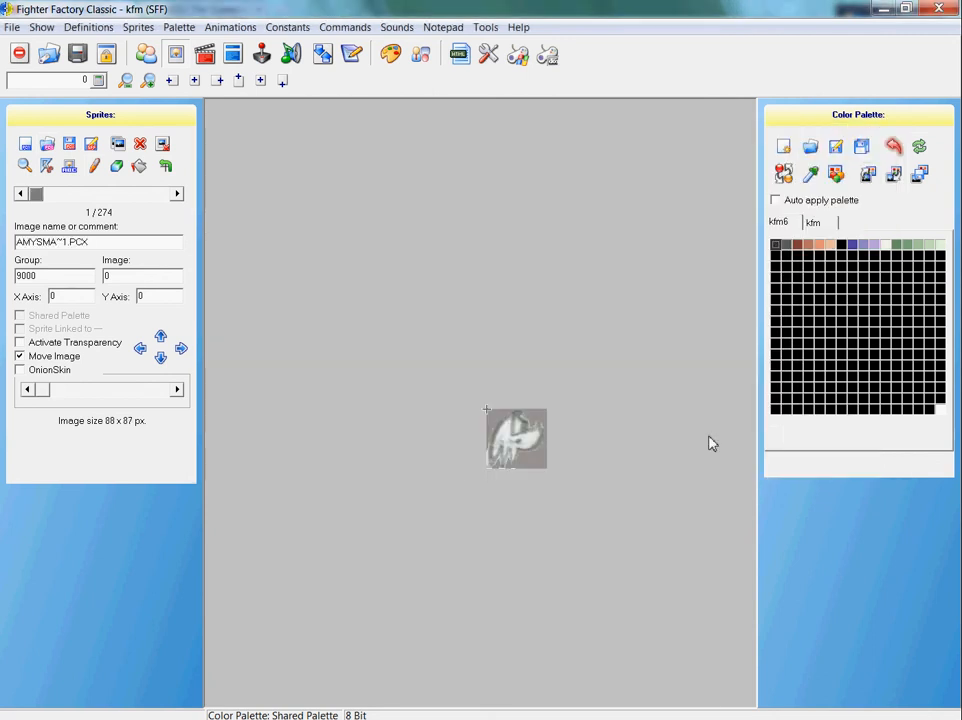
pyautogui.moveTo(412, 456)
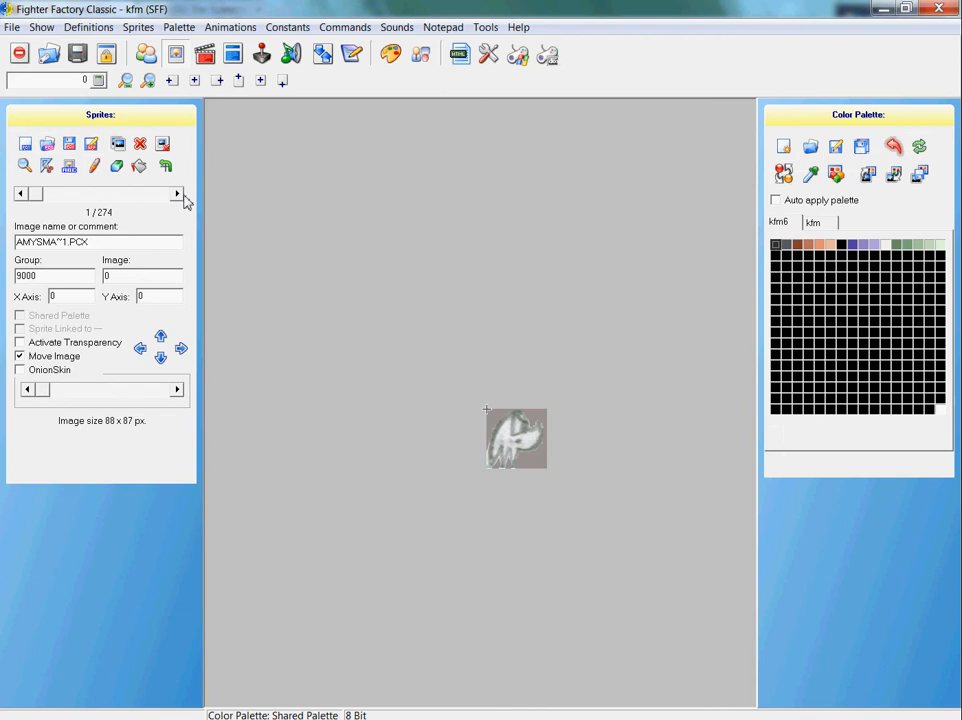
# Replace sprite 9000,1 with the Amy big pic.pcx image (170×182 px).
pyautogui.click(177, 193)
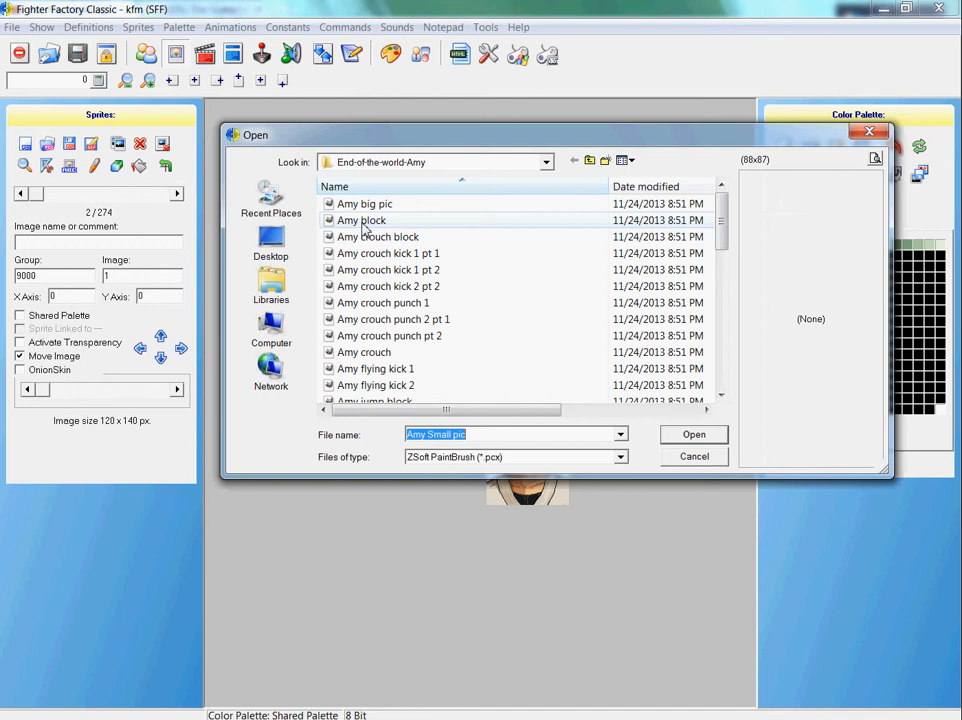
pyautogui.click(364, 203)
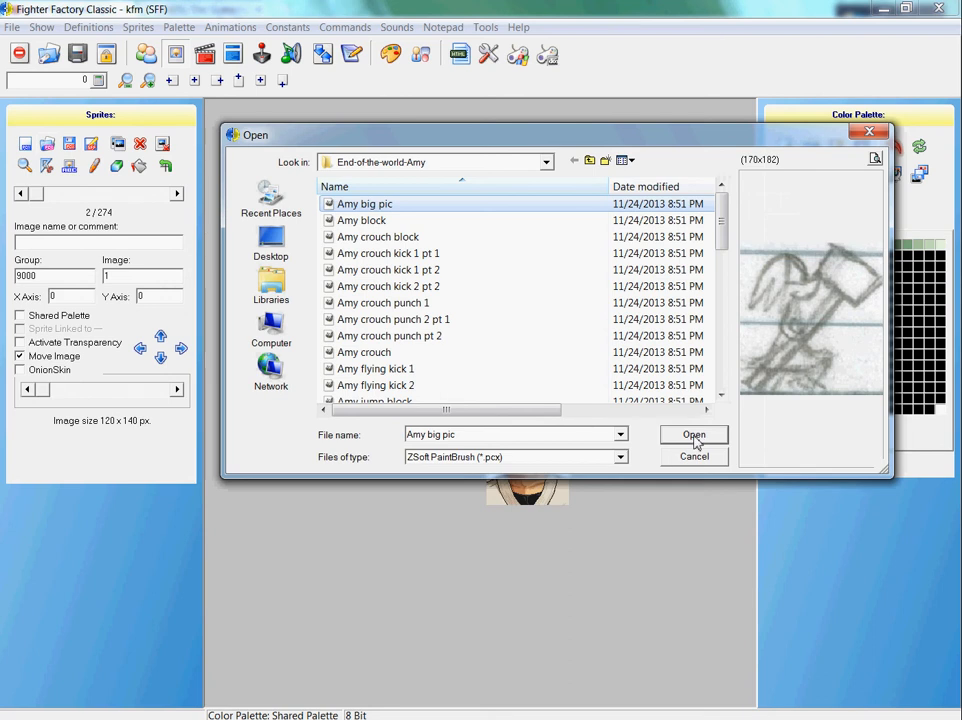
pyautogui.click(694, 434)
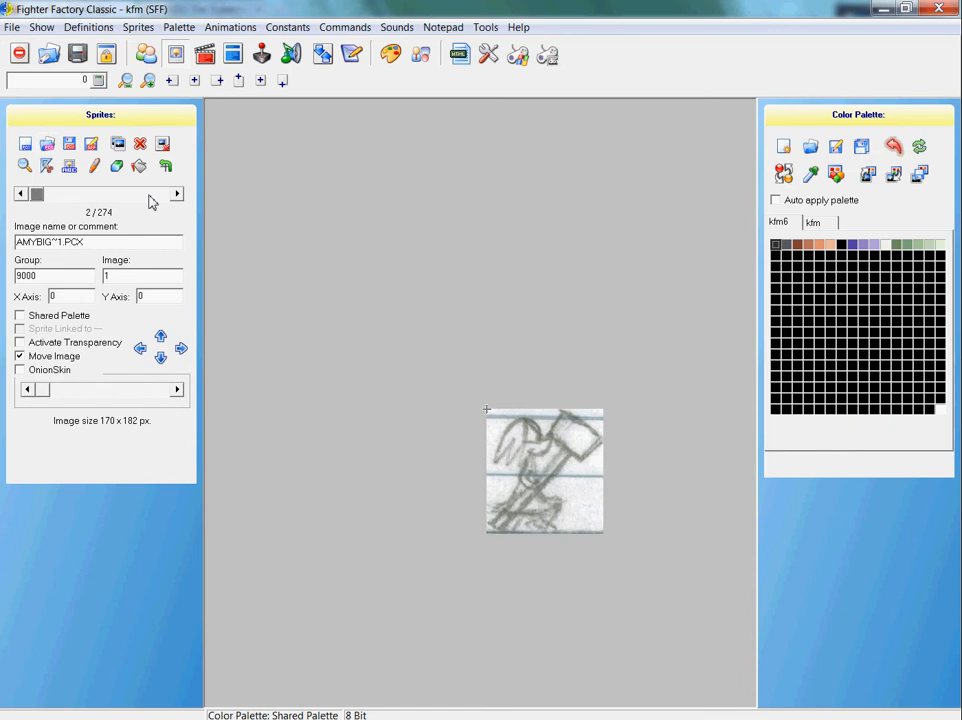
pyautogui.moveTo(183, 202)
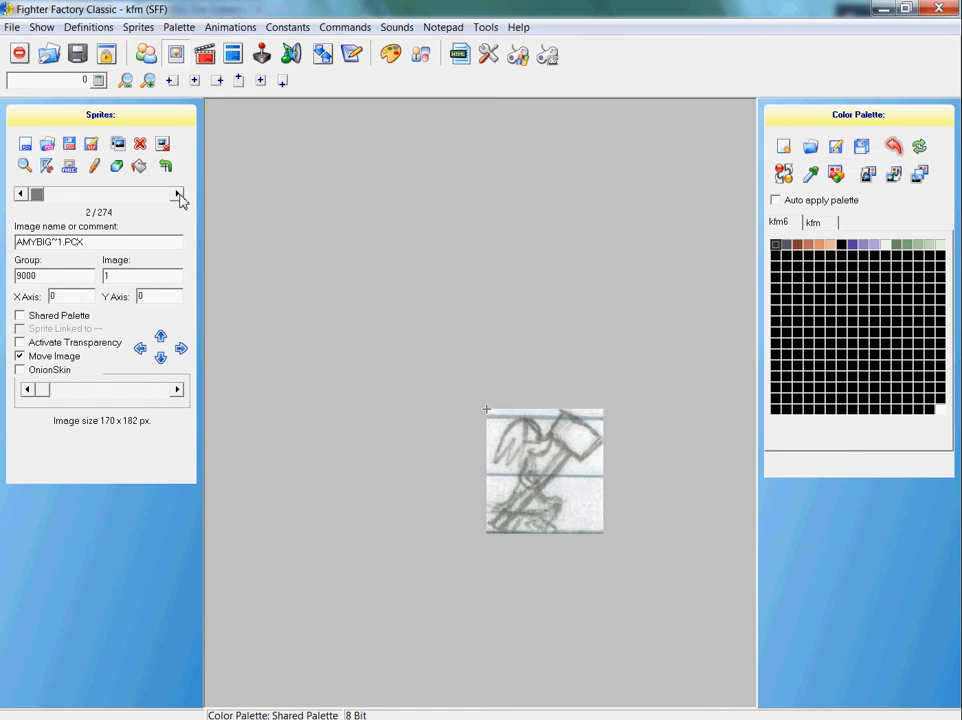
pyautogui.click(177, 194)
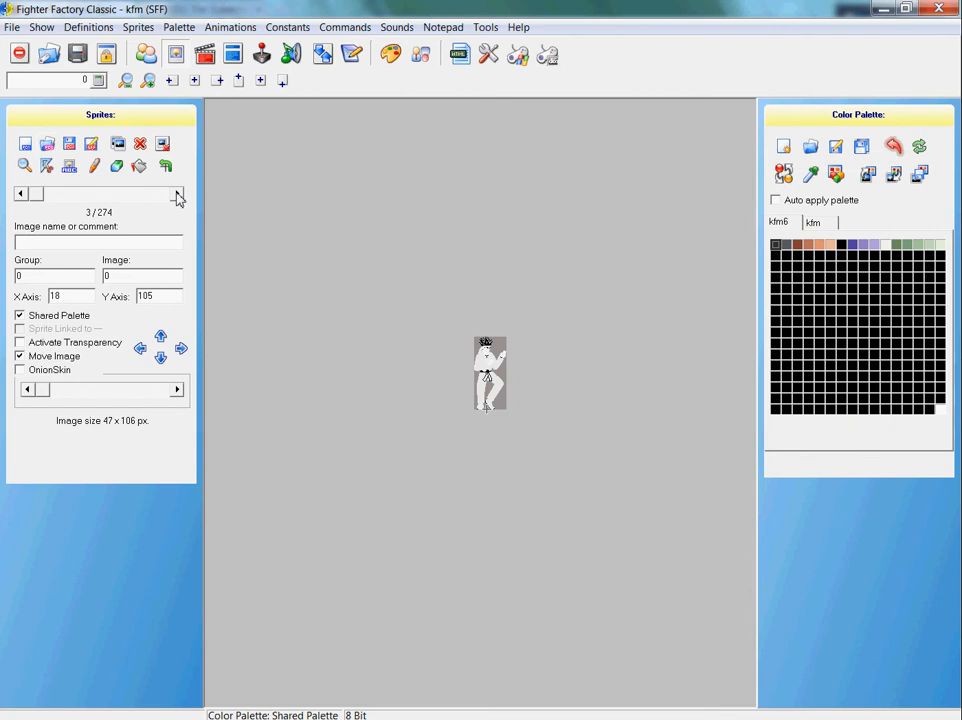
pyautogui.moveTo(181, 204)
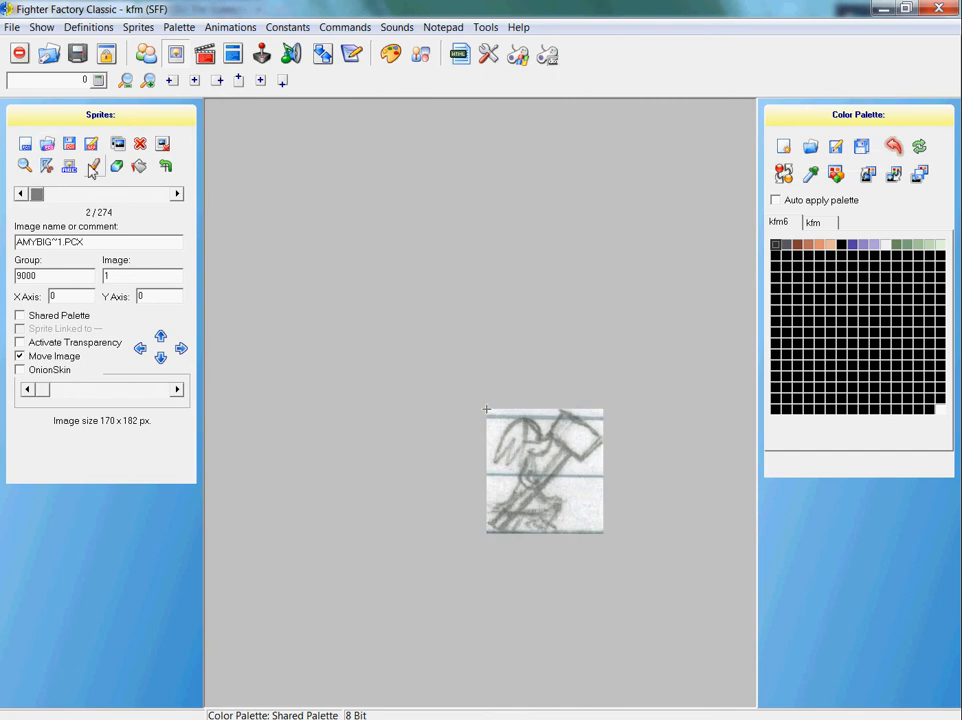
# Replace the first KFM standing sprite with Amy stand.pcx and drag it over the ground axis.
pyautogui.click(177, 194)
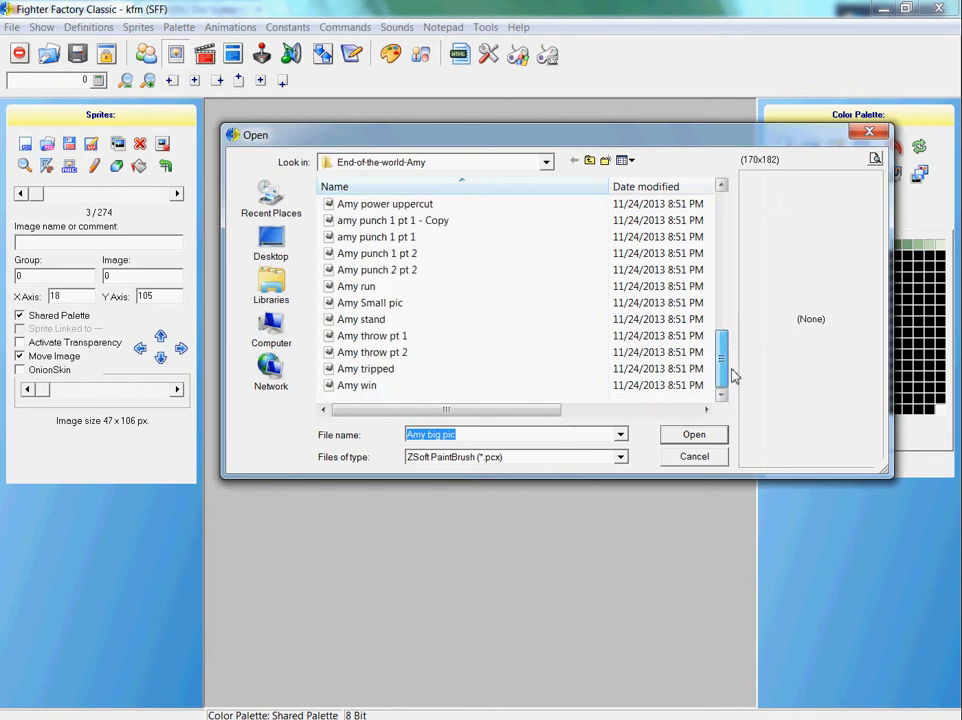
pyautogui.click(361, 318)
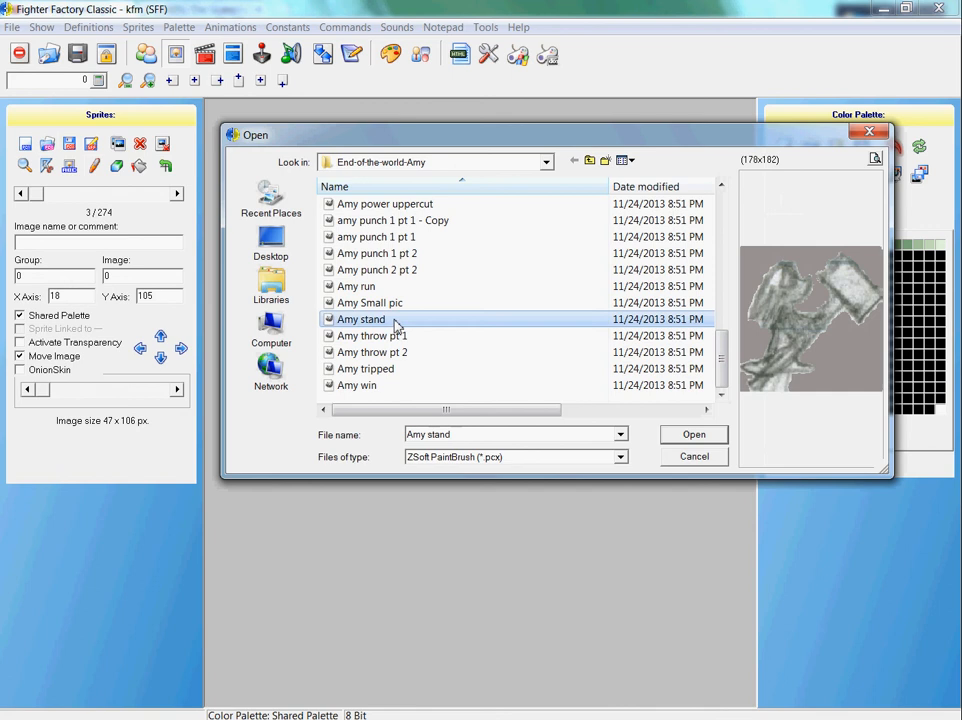
pyautogui.doubleClick(364, 319)
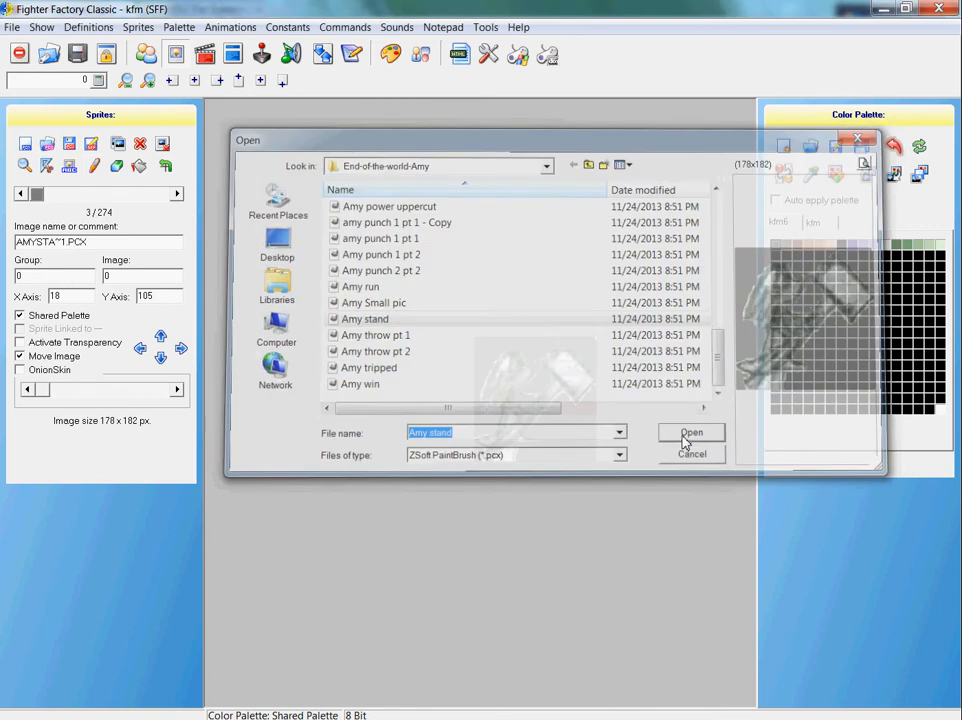
pyautogui.click(691, 432)
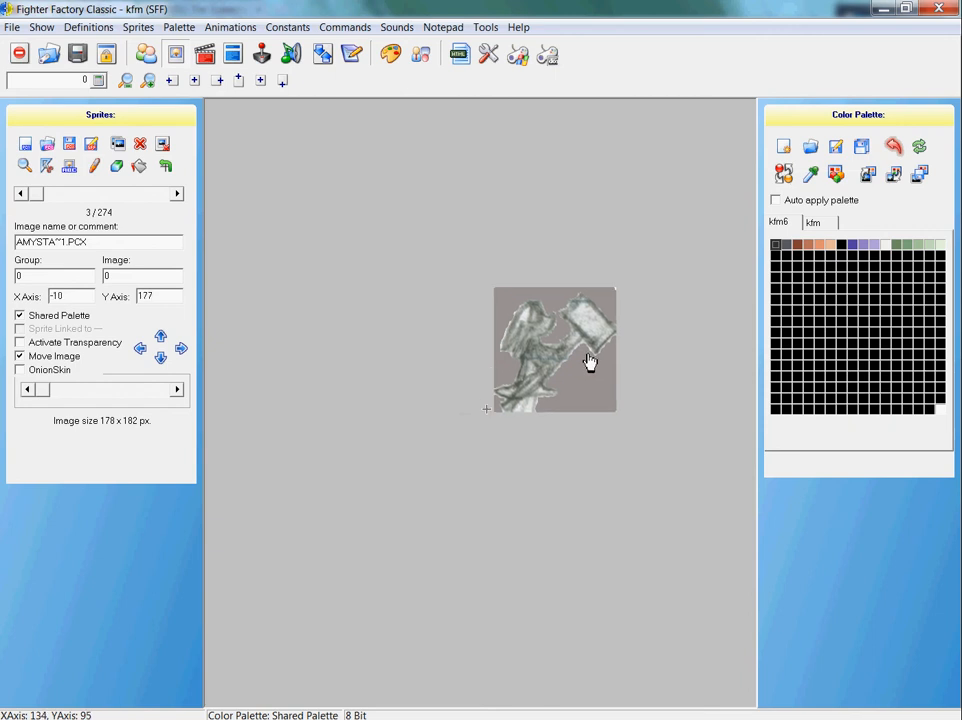
pyautogui.moveTo(590, 361); pyautogui.dragTo(573, 348)
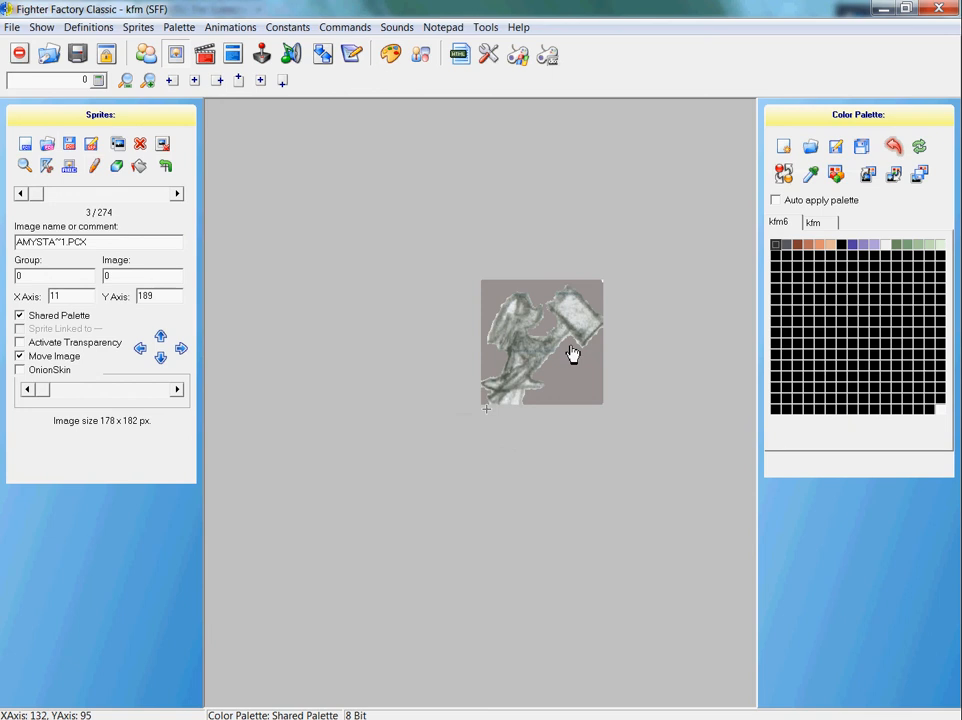
pyautogui.moveTo(573, 352); pyautogui.dragTo(553, 360)
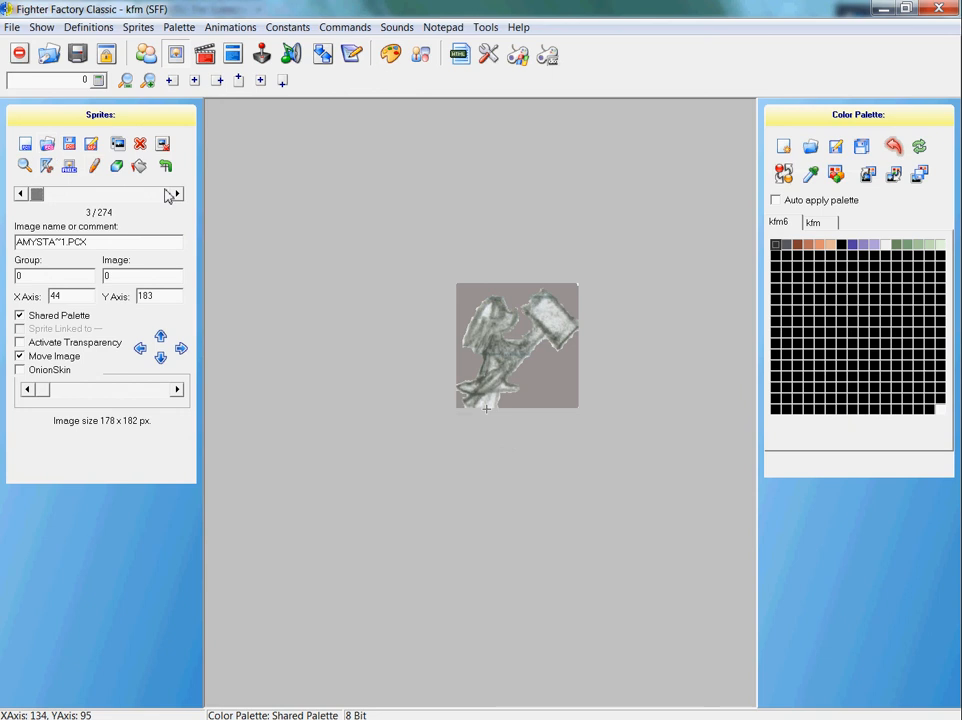
# Replace standing frame 0,1 with the Amy stand drawing and align it over the axis.
pyautogui.click(177, 194)
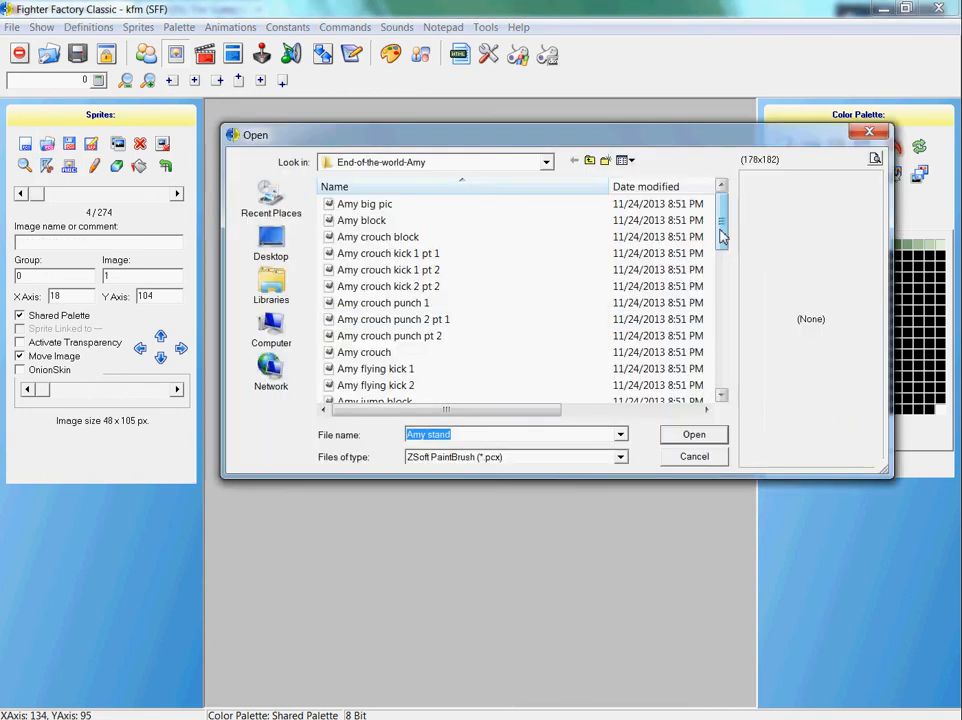
pyautogui.scroll(-3)
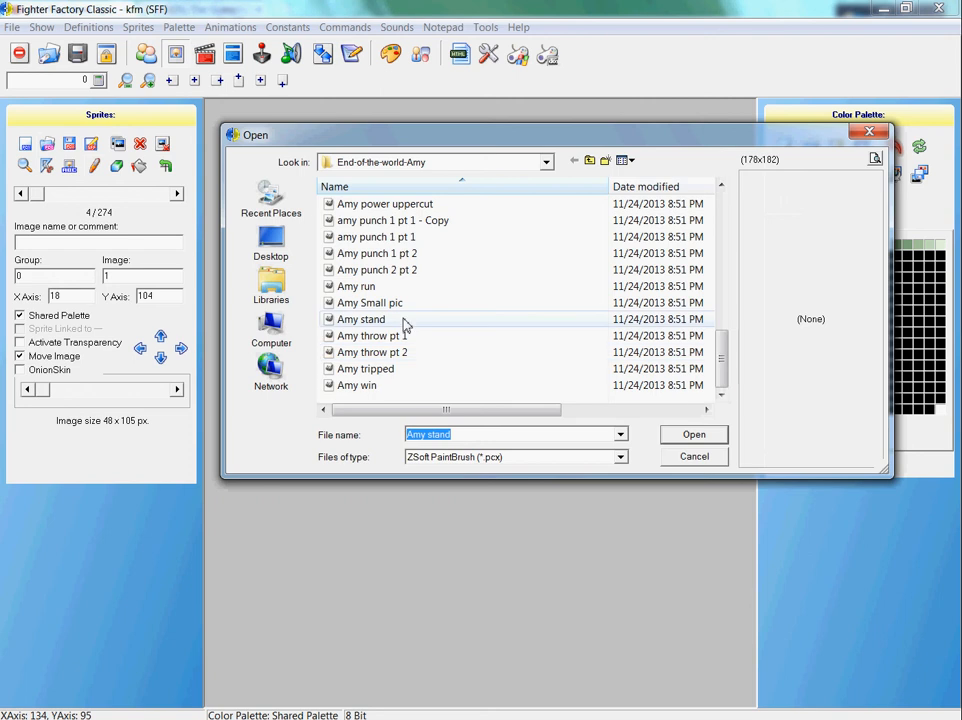
pyautogui.click(693, 434)
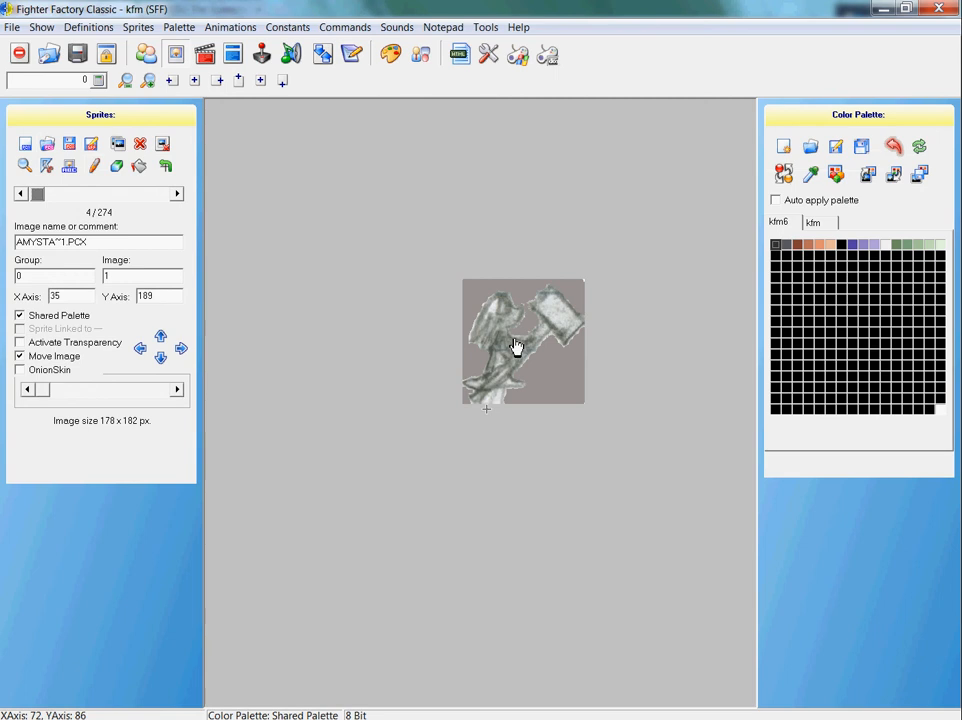
pyautogui.moveTo(518, 342); pyautogui.dragTo(510, 348)
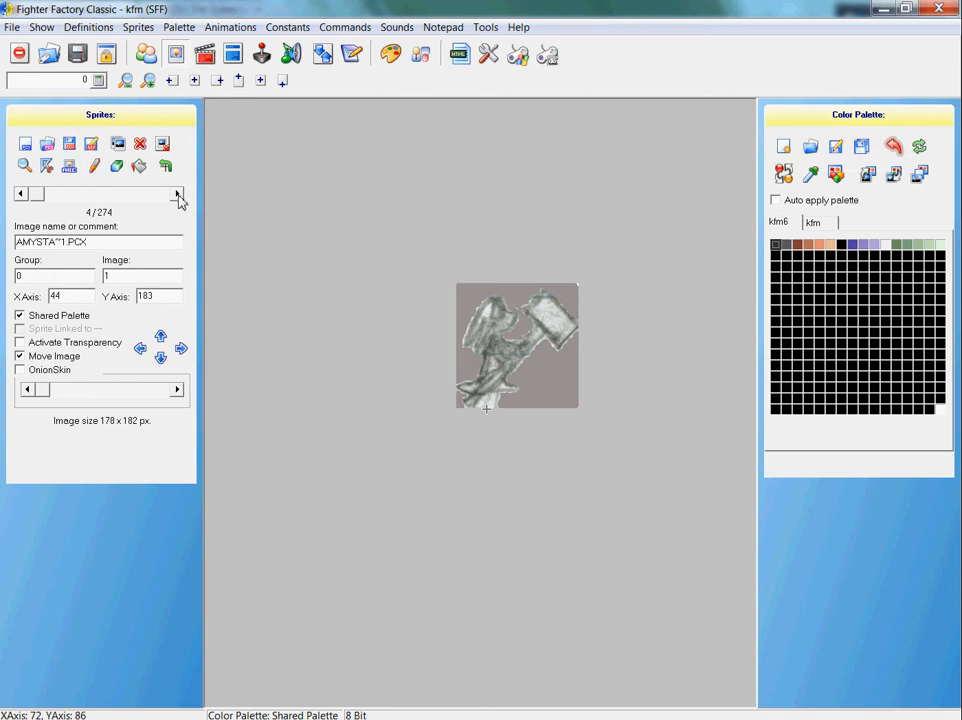
# Replace standing frame 0,2 with Amy stand.pcx and line it up over the axis.
pyautogui.click(178, 193)
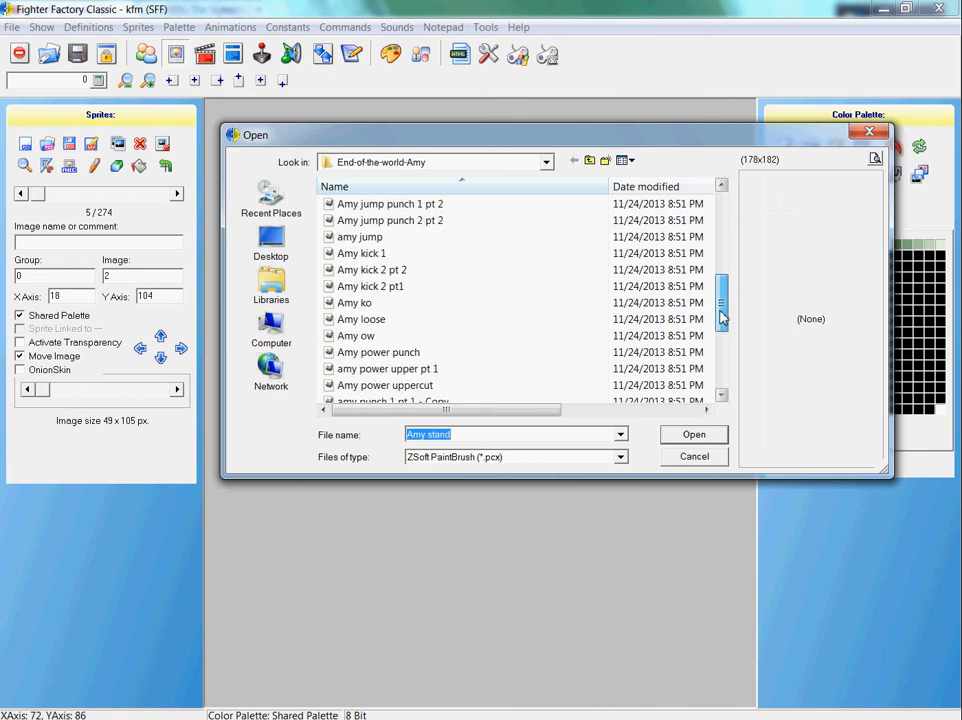
pyautogui.scroll(-3)
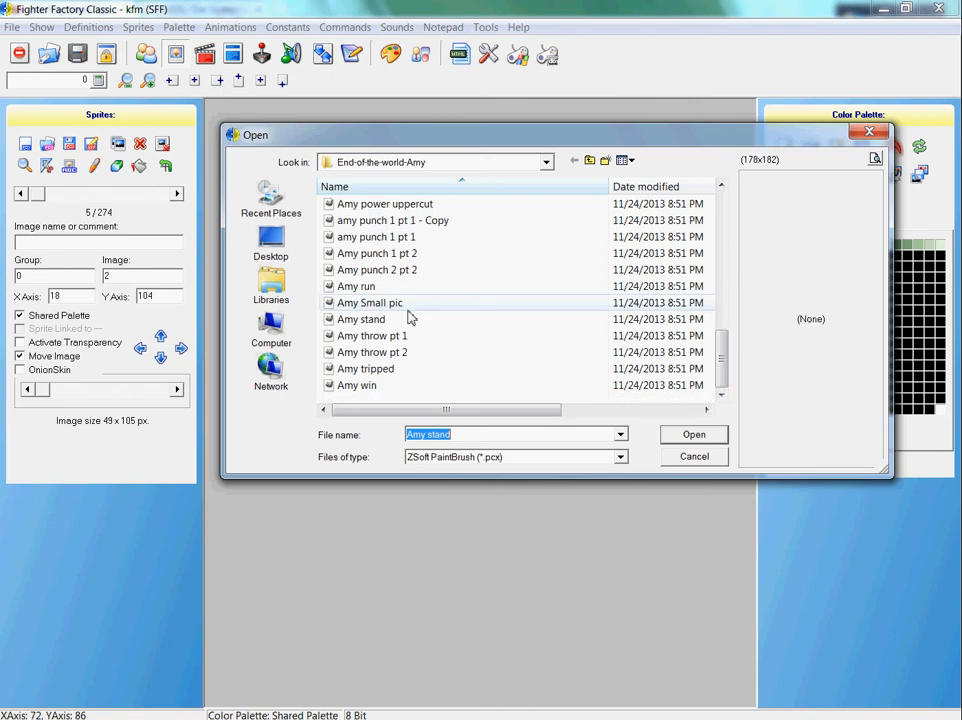
pyautogui.click(361, 319)
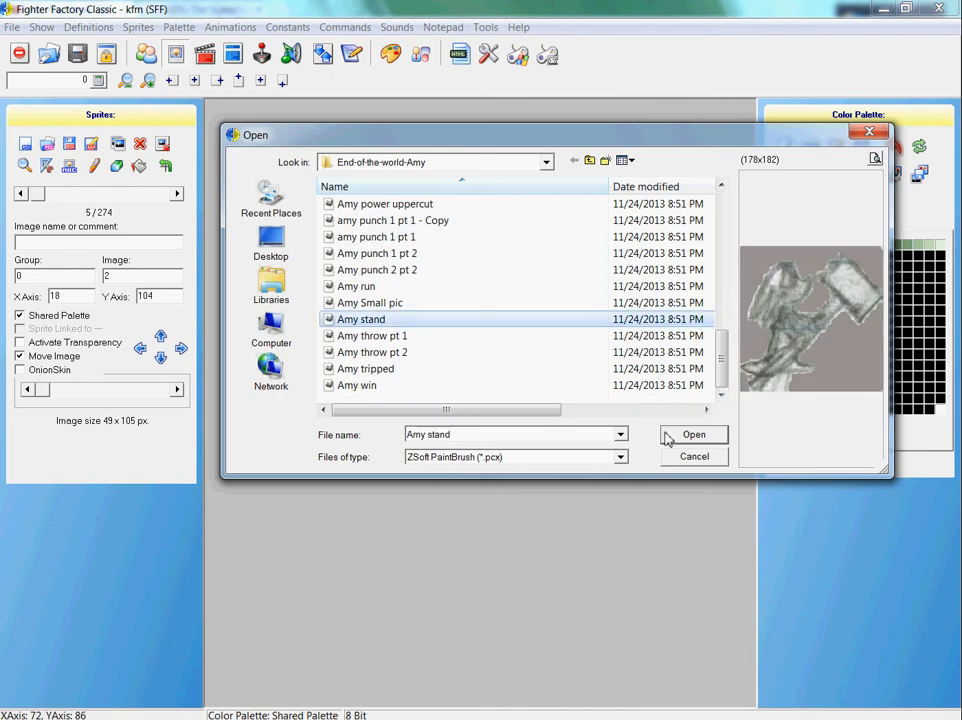
pyautogui.click(694, 434)
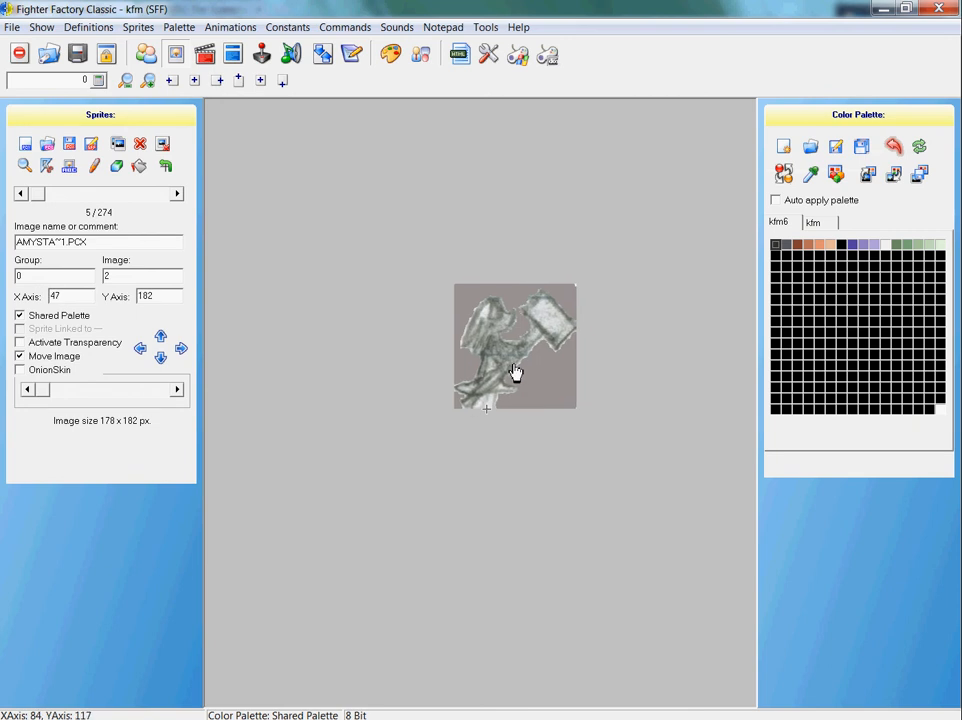
pyautogui.moveTo(515, 370); pyautogui.dragTo(519, 371)
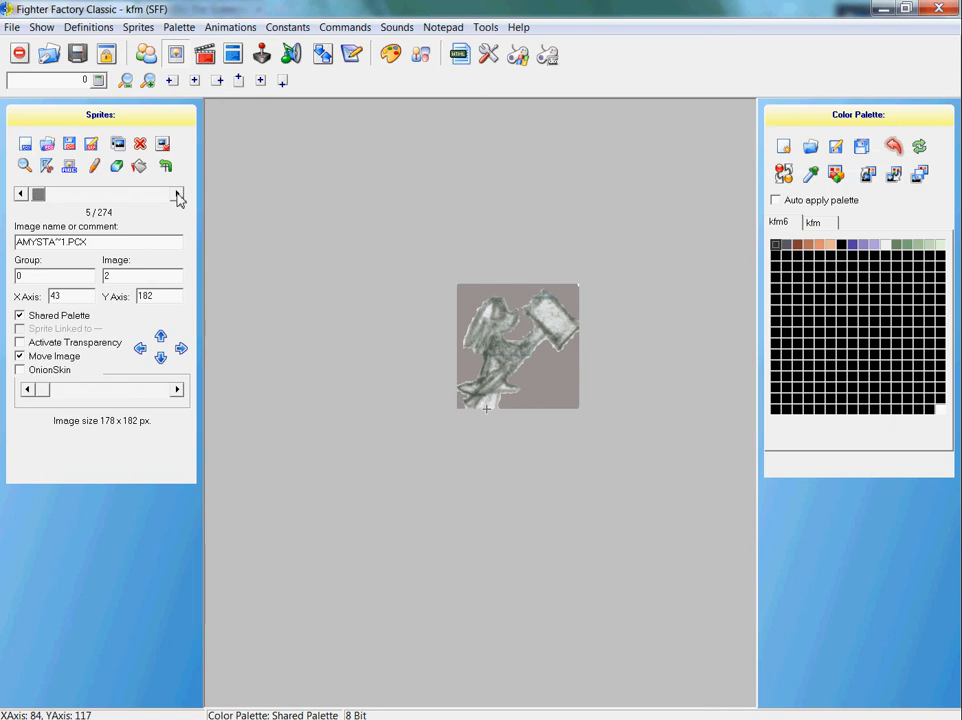
# Replace standing frame 0,3 with Amy stand.pcx and drag it over the ground axis.
pyautogui.click(177, 194)
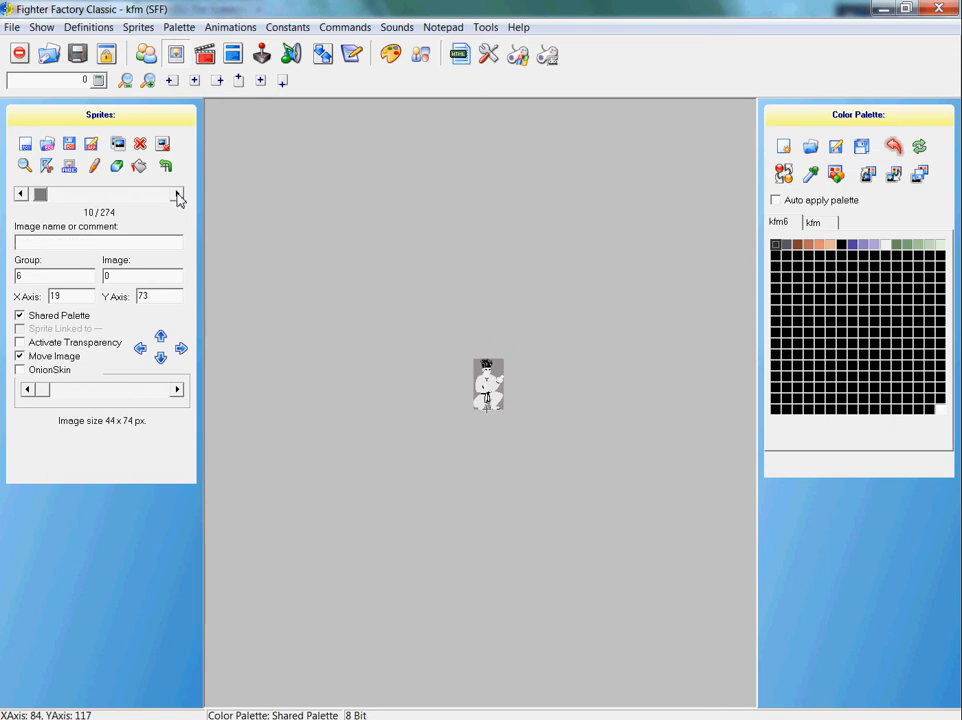
pyautogui.click(22, 193)
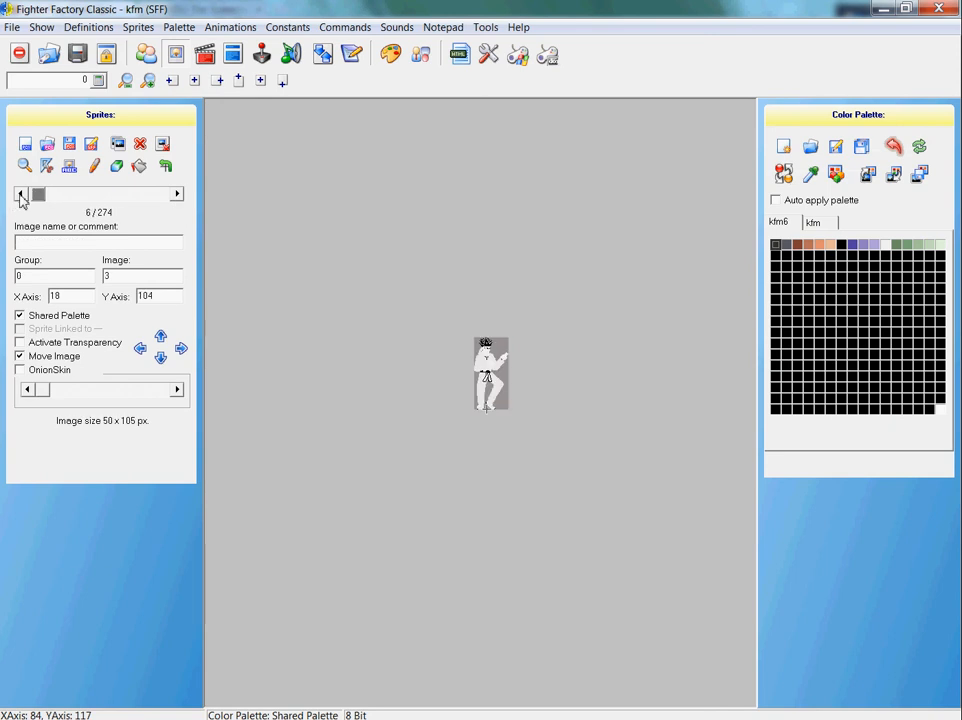
pyautogui.moveTo(178, 194)
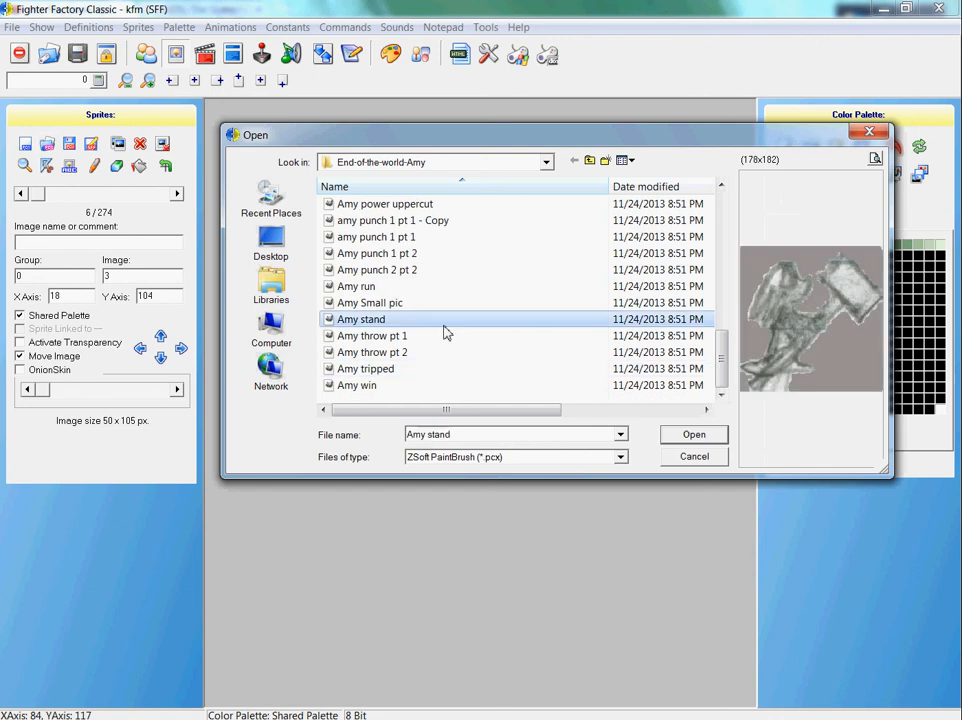
pyautogui.click(693, 434)
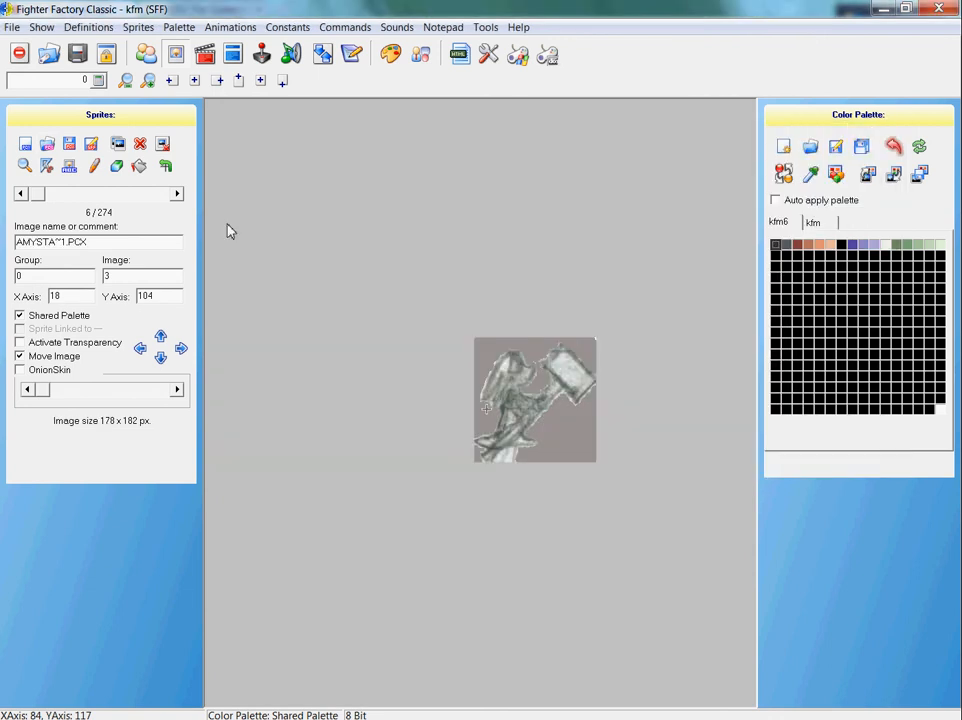
pyautogui.moveTo(535, 400); pyautogui.dragTo(514, 330)
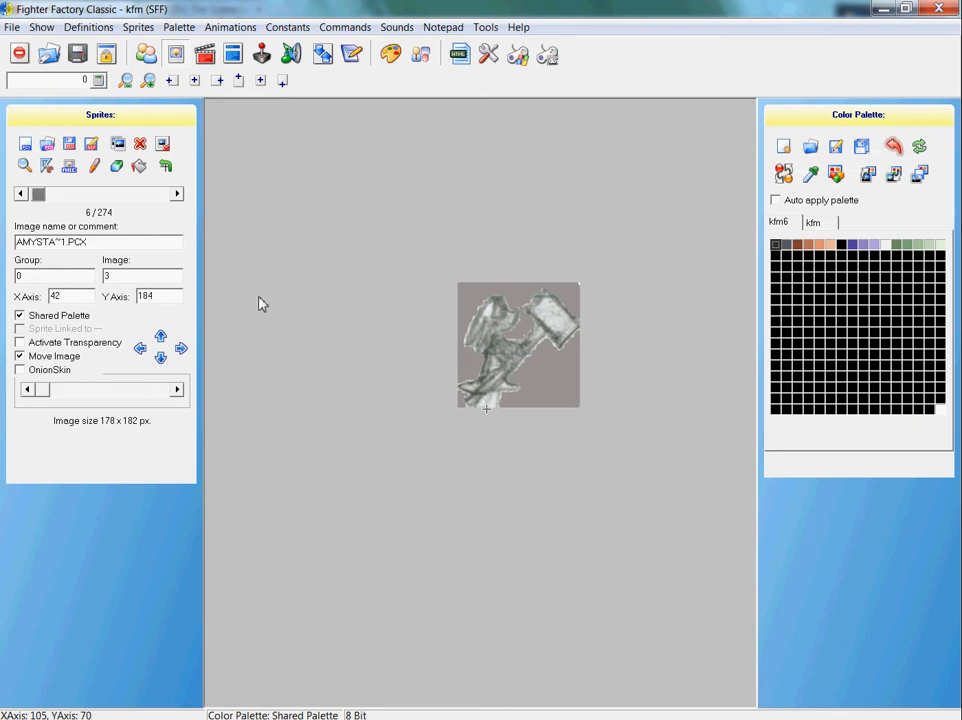
# Load the Amy stand drawing into standing frame 0,4.
pyautogui.click(177, 193)
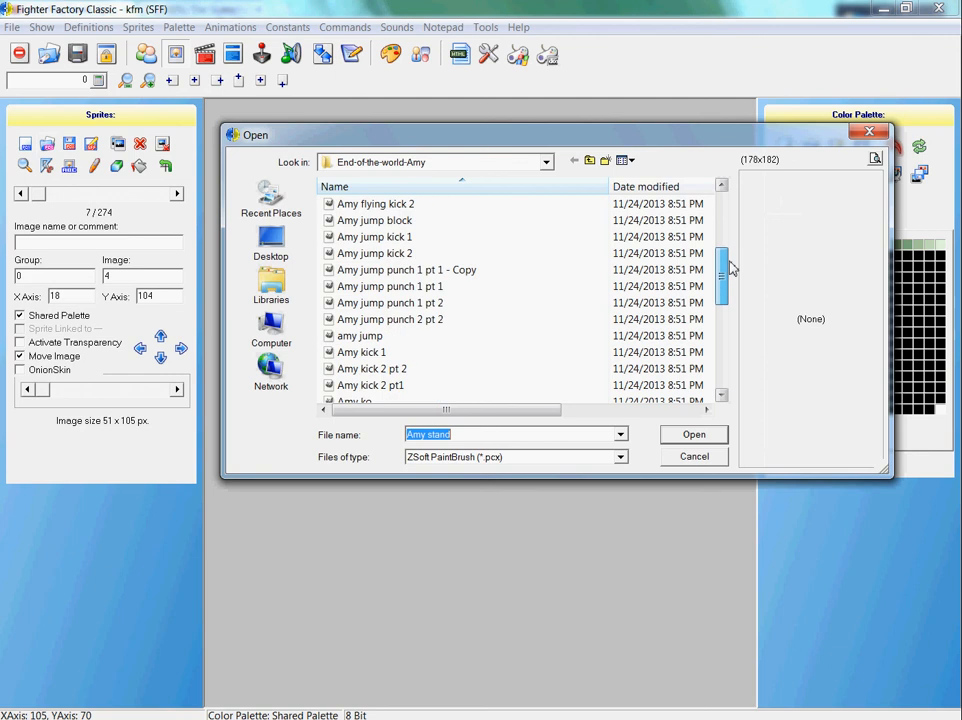
pyautogui.scroll(-3)
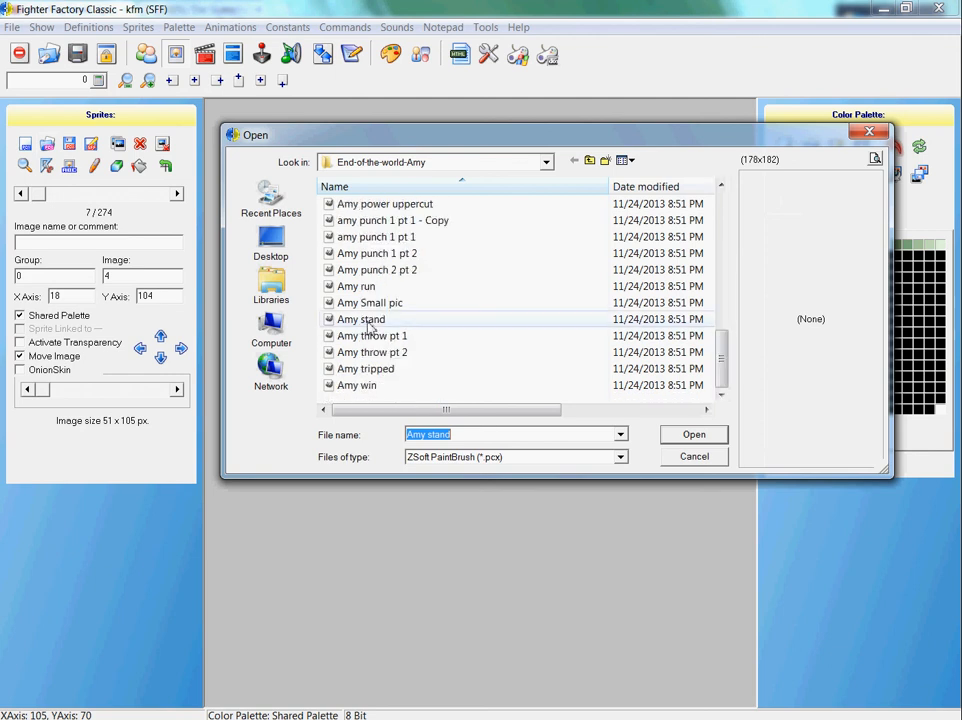
pyautogui.click(360, 318)
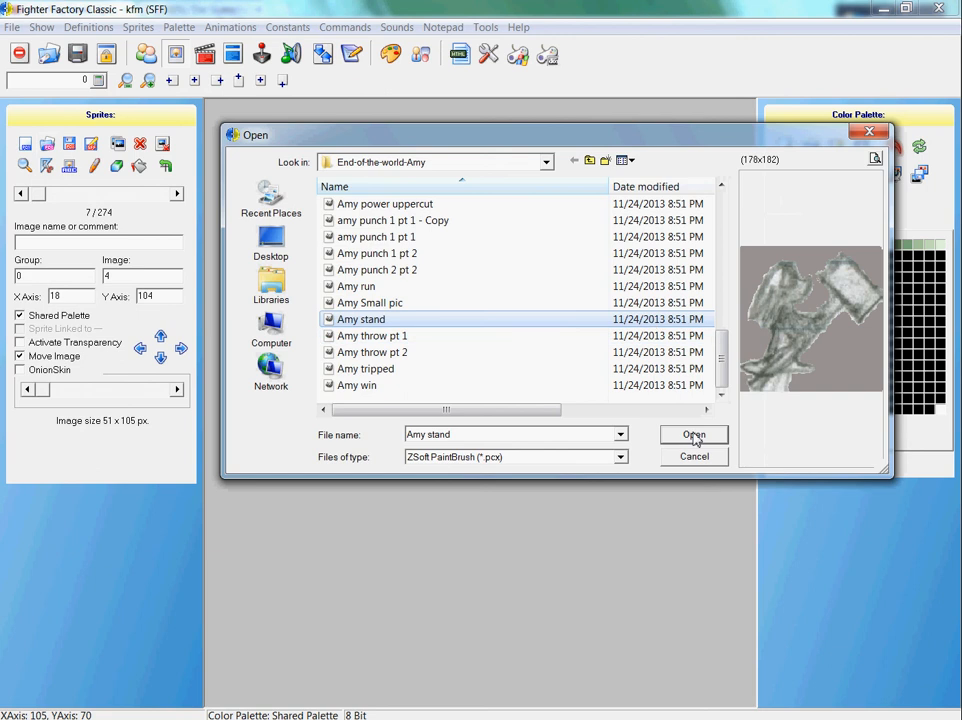
pyautogui.click(693, 434)
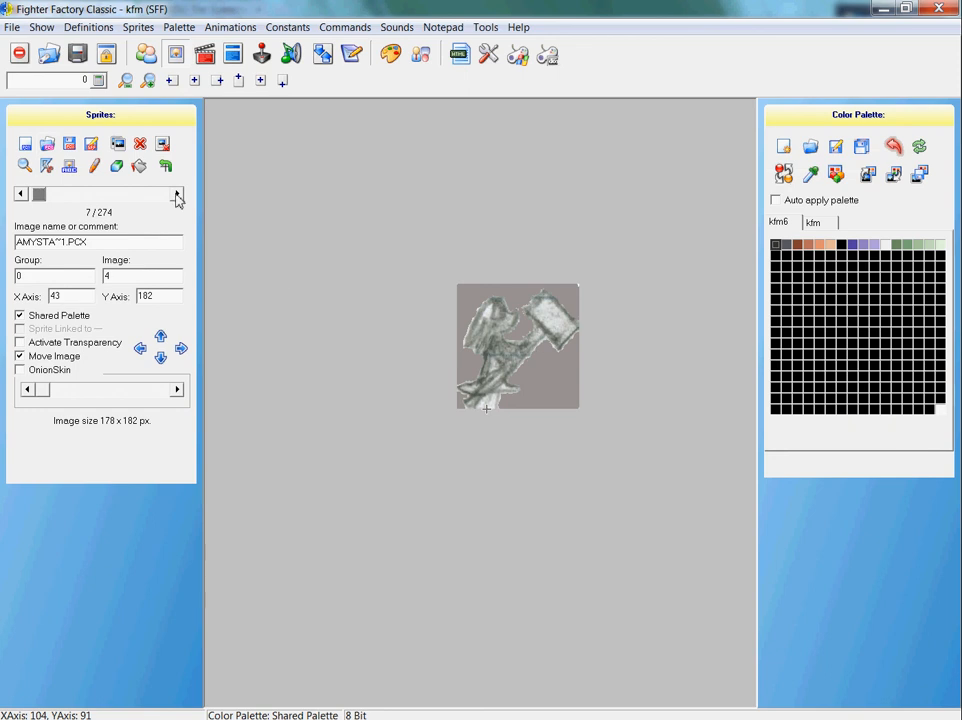
# Replace frame 0,5 with Amy stand.pcx and nudge it to about X 41, Y 181.
pyautogui.click(177, 193)
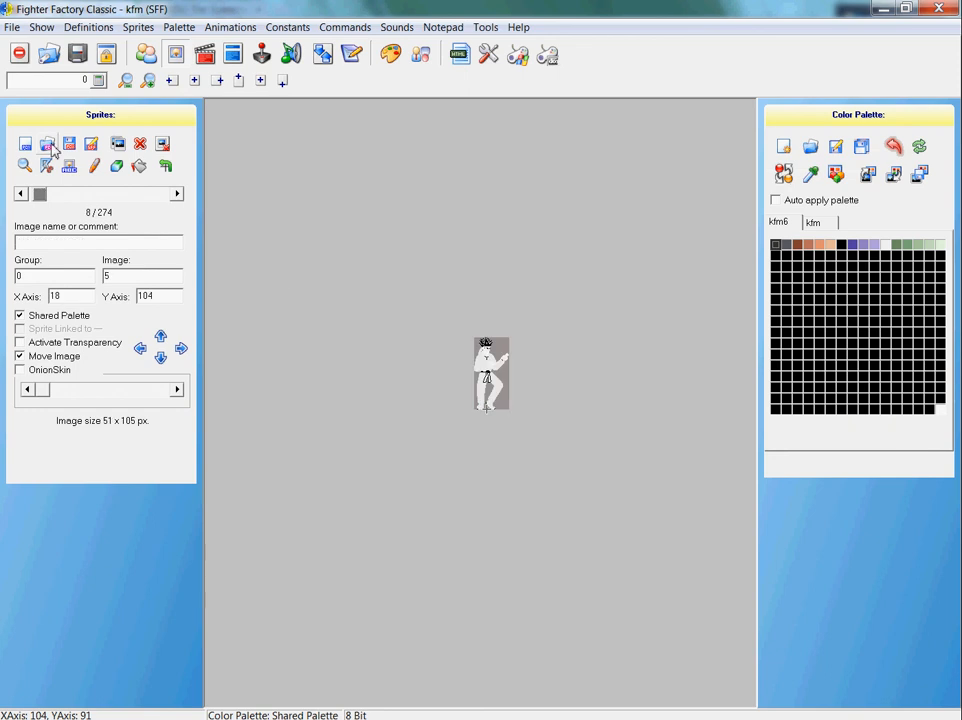
pyautogui.click(25, 143)
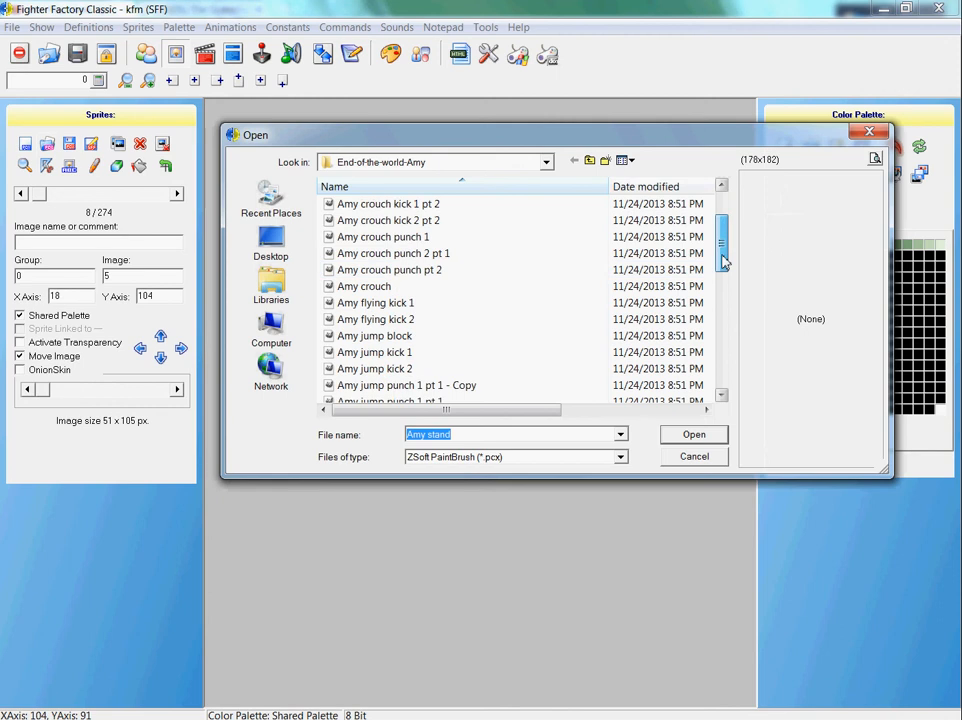
pyautogui.scroll(-3)
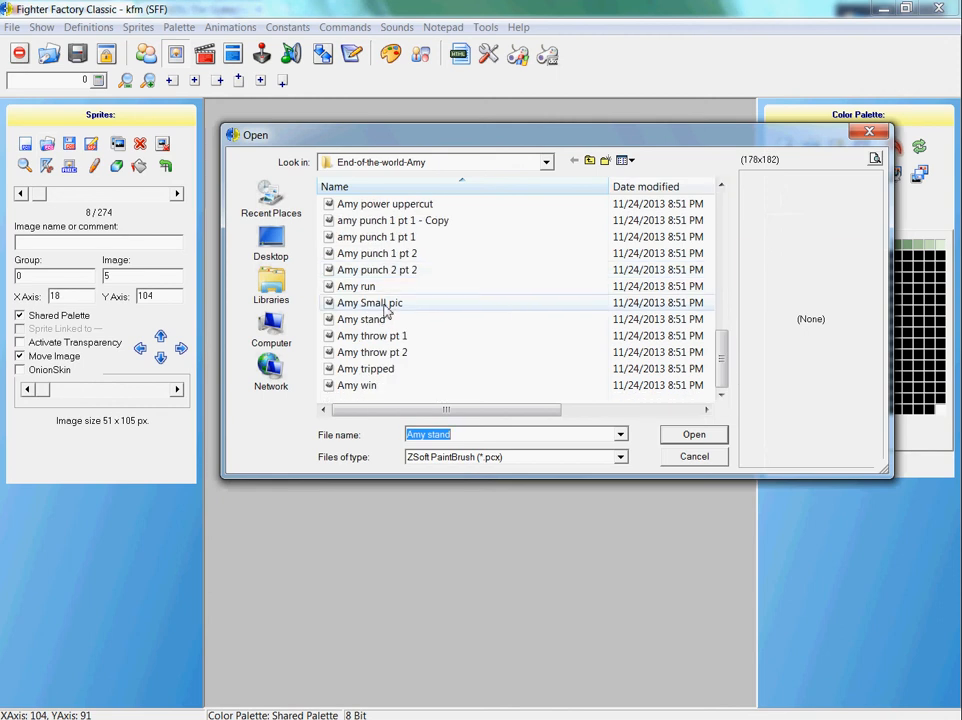
pyautogui.click(694, 434)
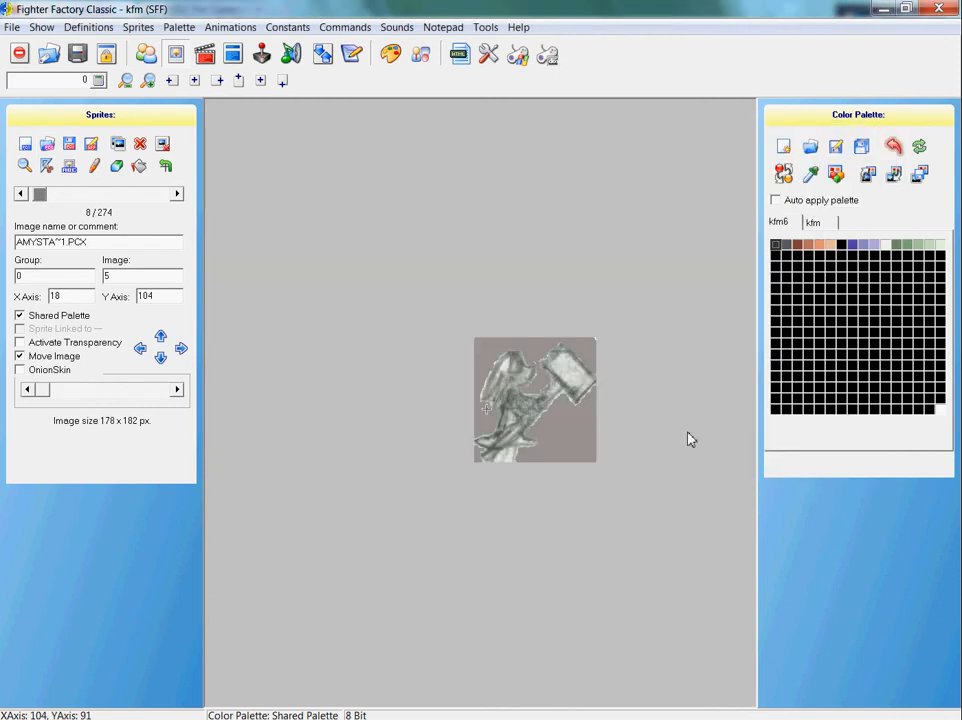
pyautogui.moveTo(535, 400); pyautogui.dragTo(518, 340)
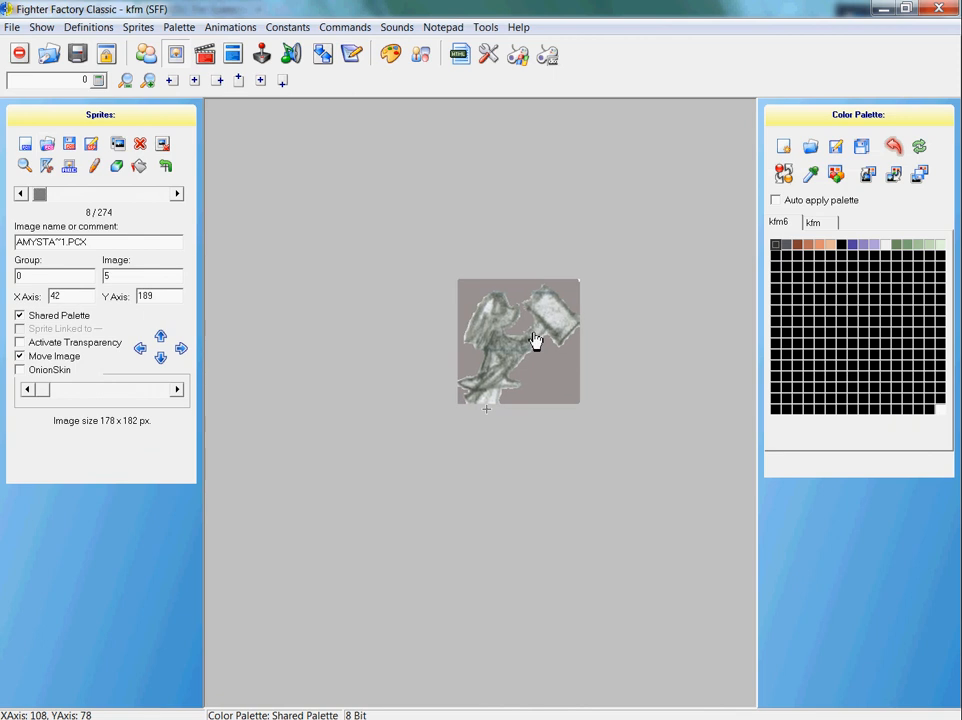
pyautogui.moveTo(537, 337); pyautogui.dragTo(537, 346)
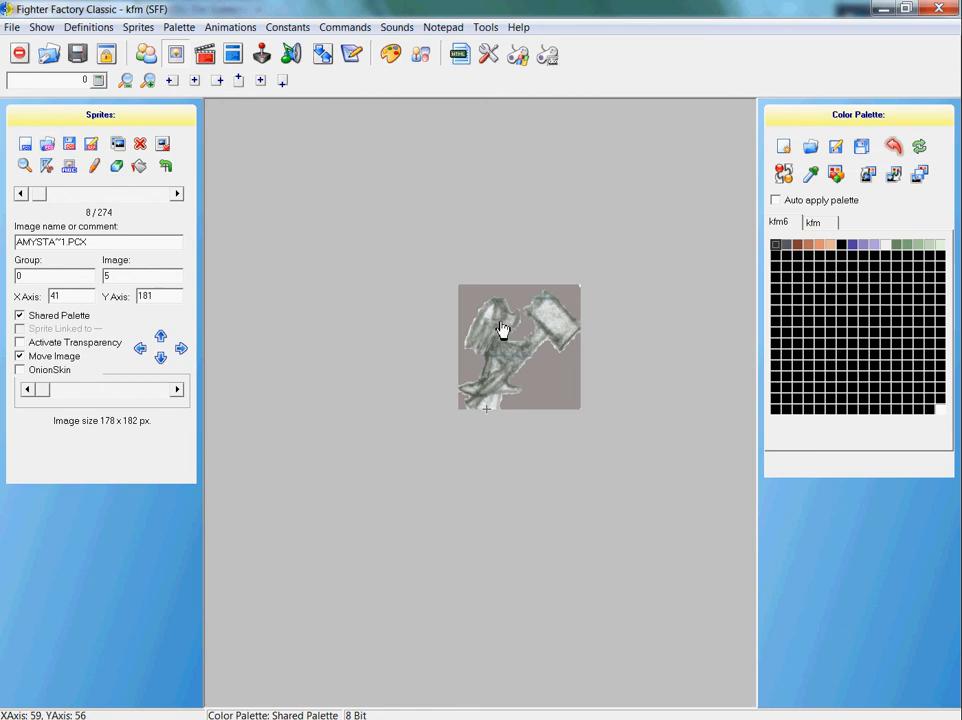
pyautogui.moveTo(55, 65)
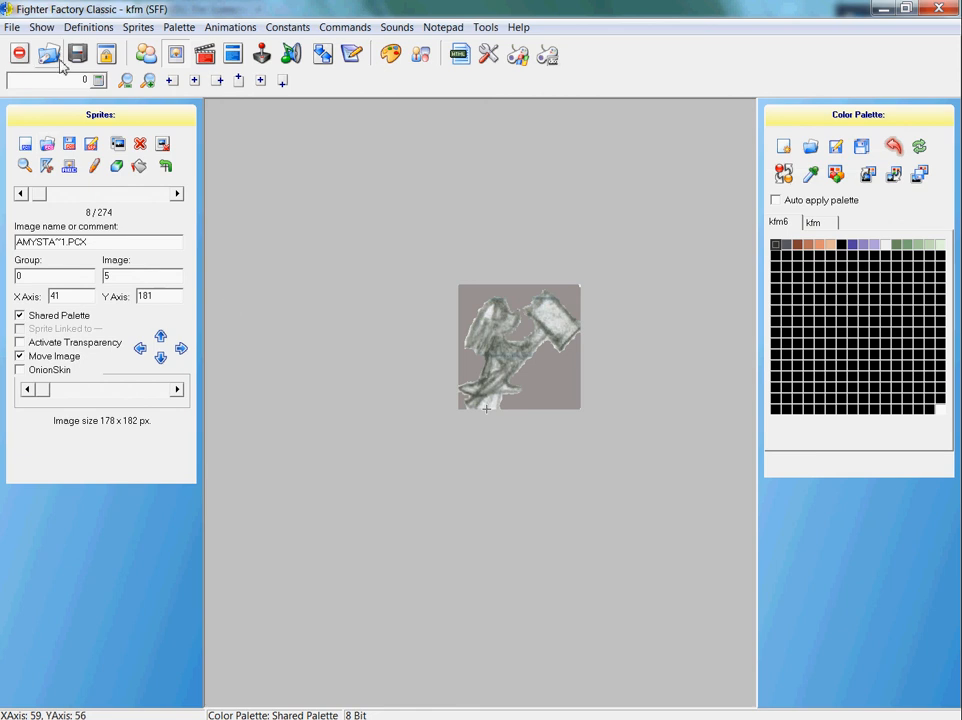
pyautogui.moveTo(78, 55)
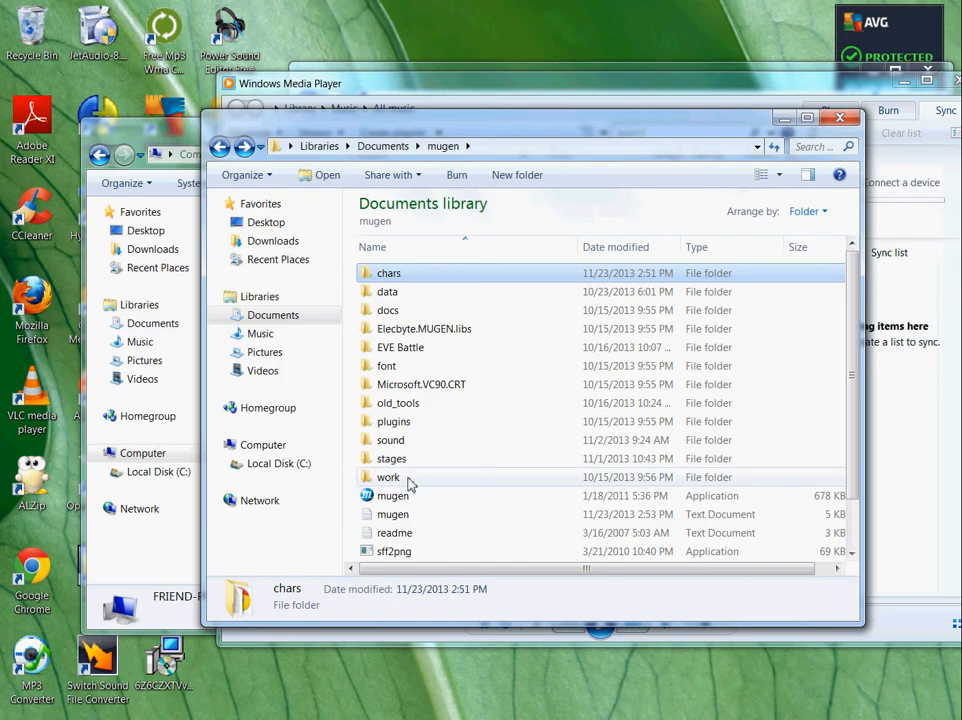
# Select mugen.exe in the Documents mugen folder to start MUGEN.
pyautogui.click(392, 495)
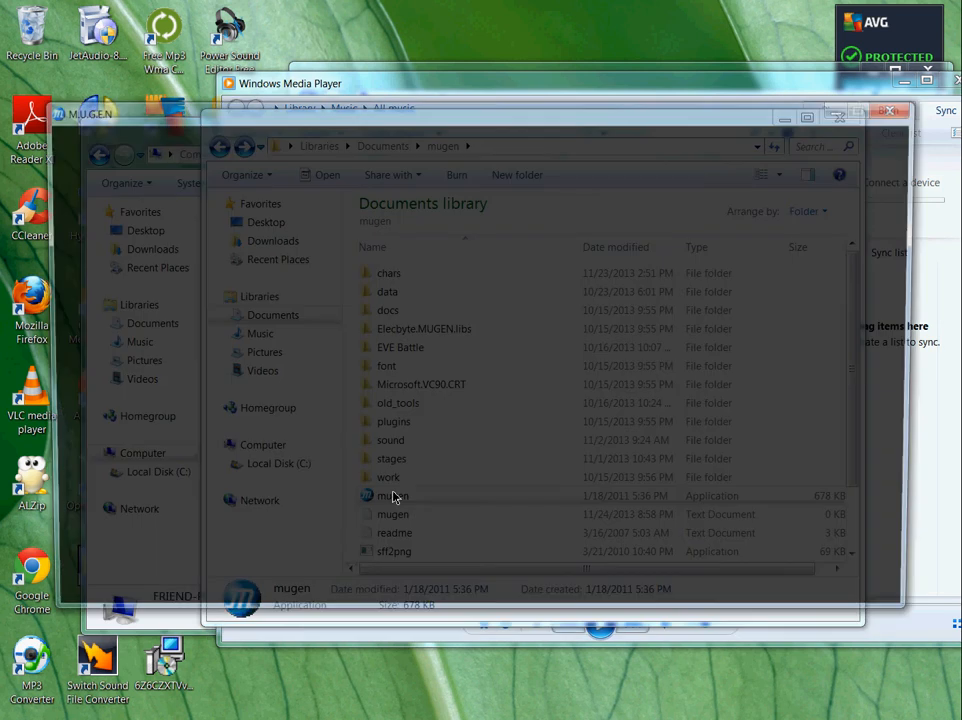
pyautogui.doubleClick(393, 495)
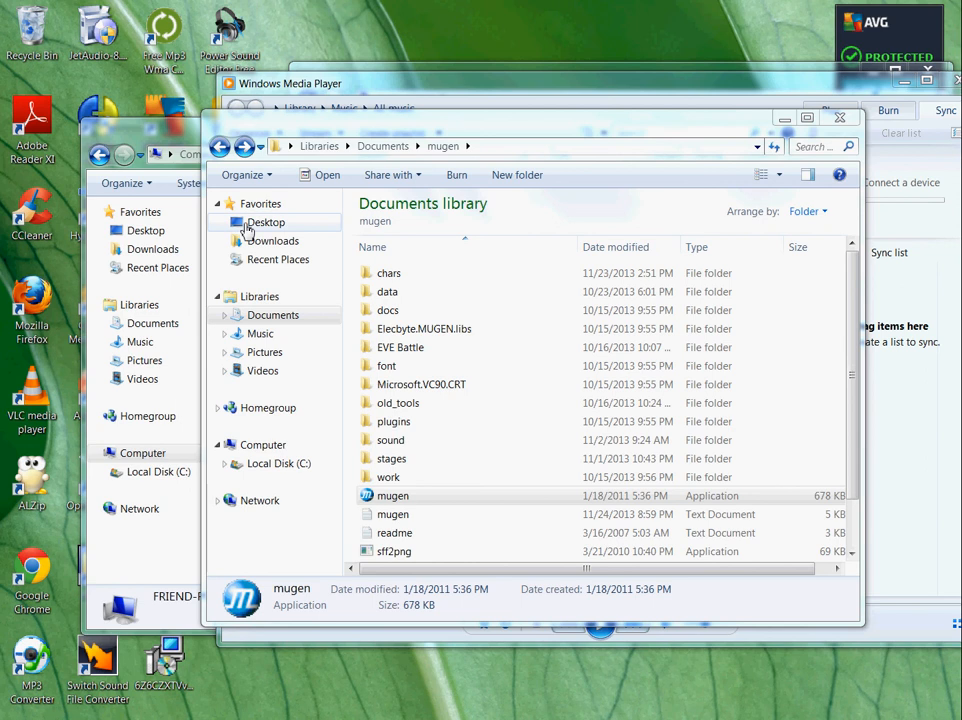
# Show the desktop and bring up the HyperCam 2 shortcut's context menu.
pyautogui.click(287, 443)
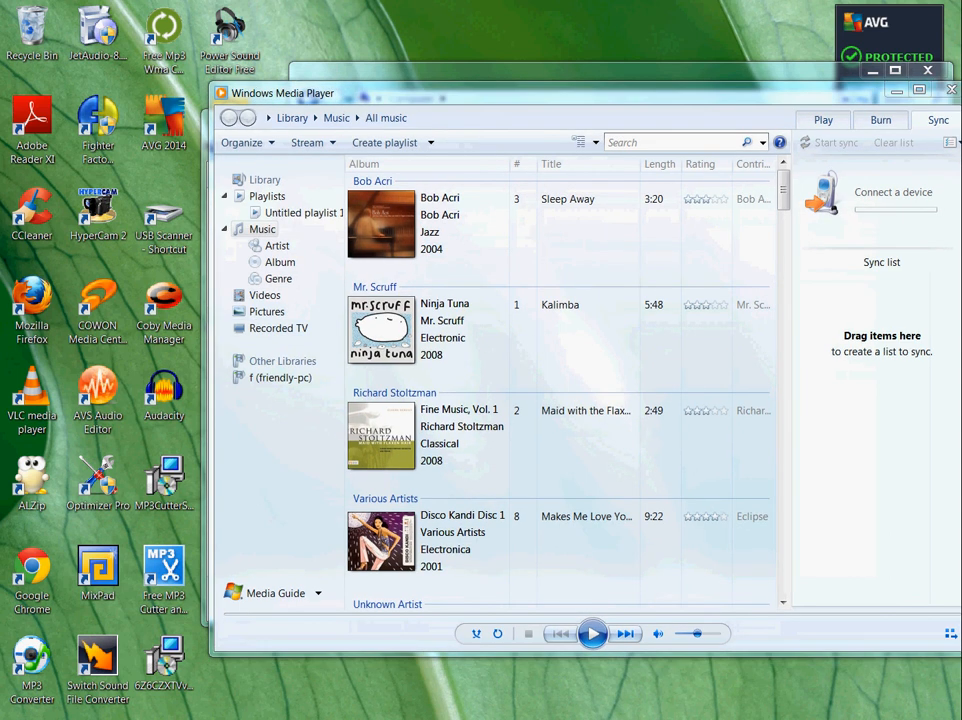
pyautogui.moveTo(560, 252)
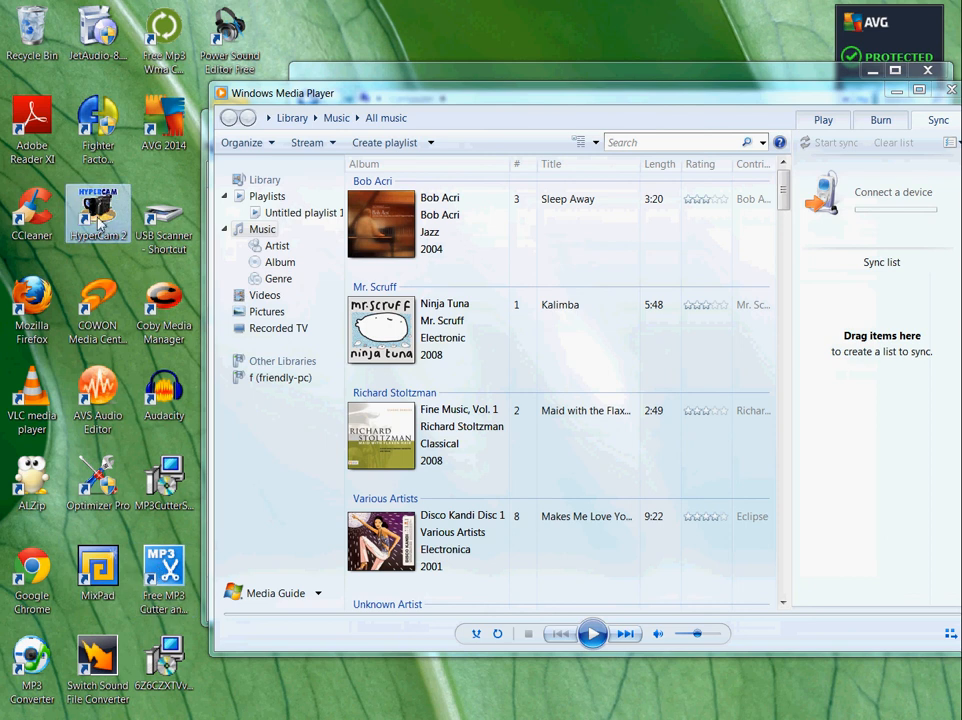
pyautogui.rightClick(97, 213)
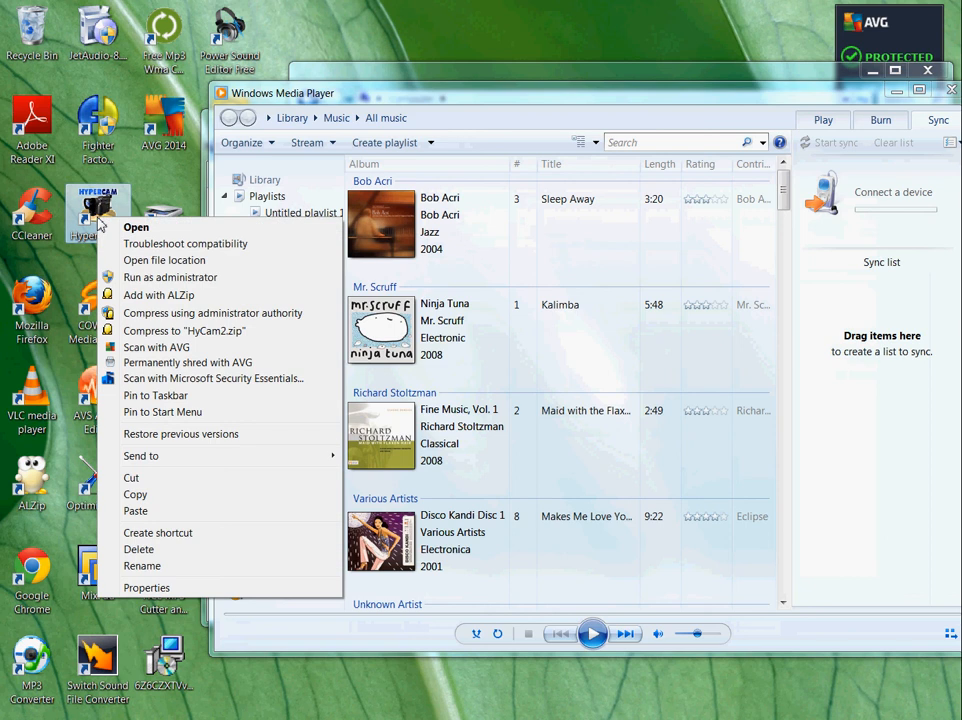